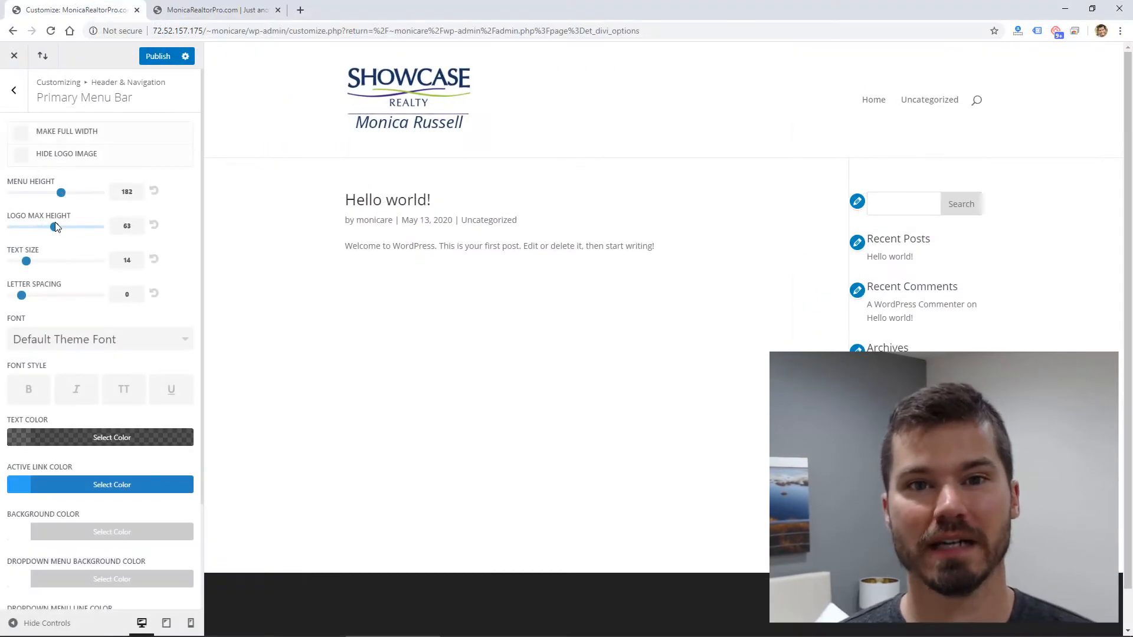
Fine-tune the Logo Max Height slider and set the Header Style to Centered
left_click_drag(55, 225, 49, 225)
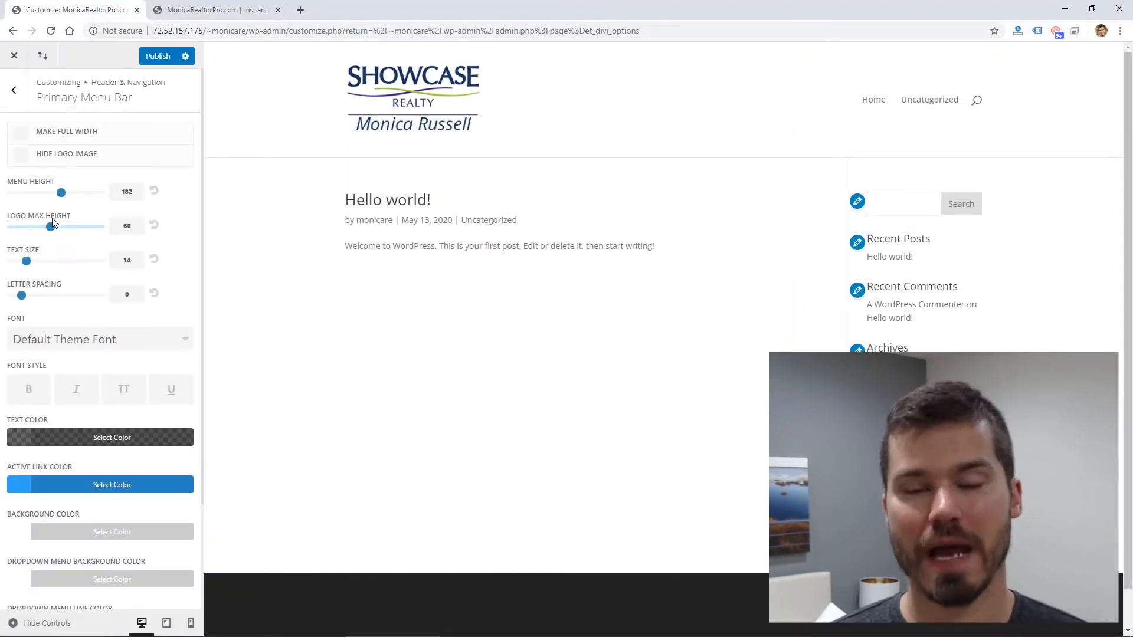
left_click_drag(49, 227, 52, 226)
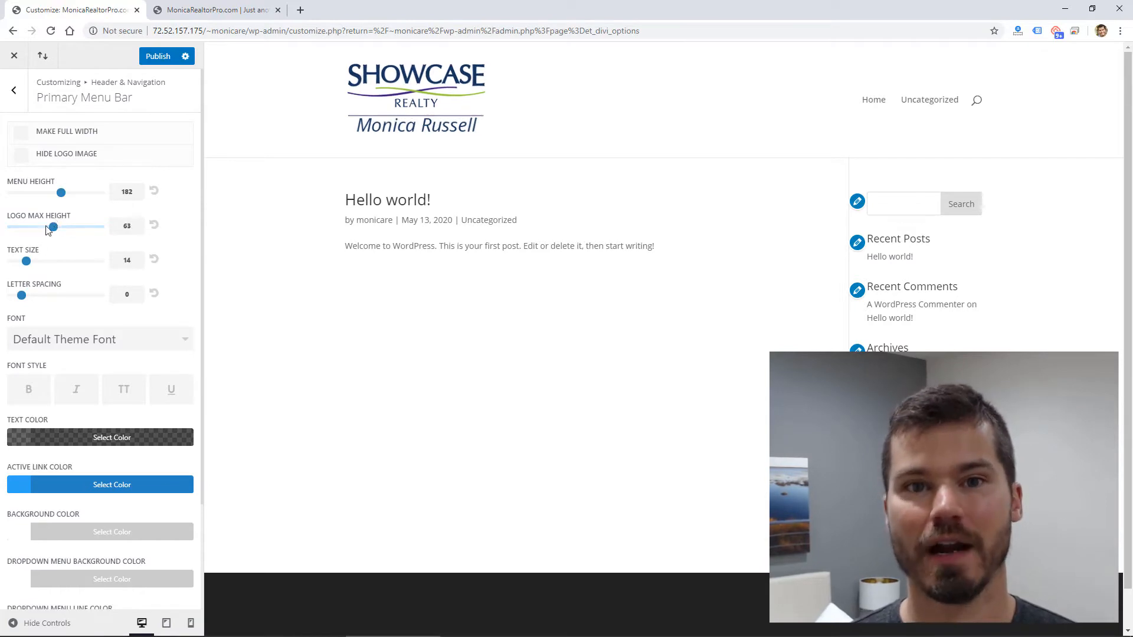
left_click_drag(26, 261, 78, 261)
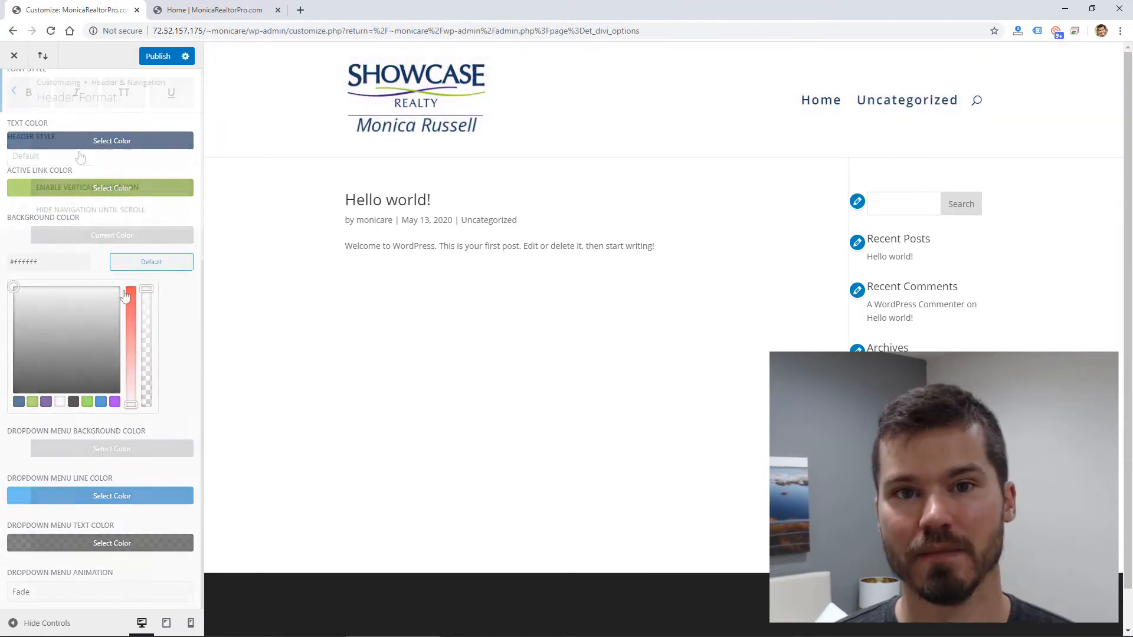
left_click(101, 156)
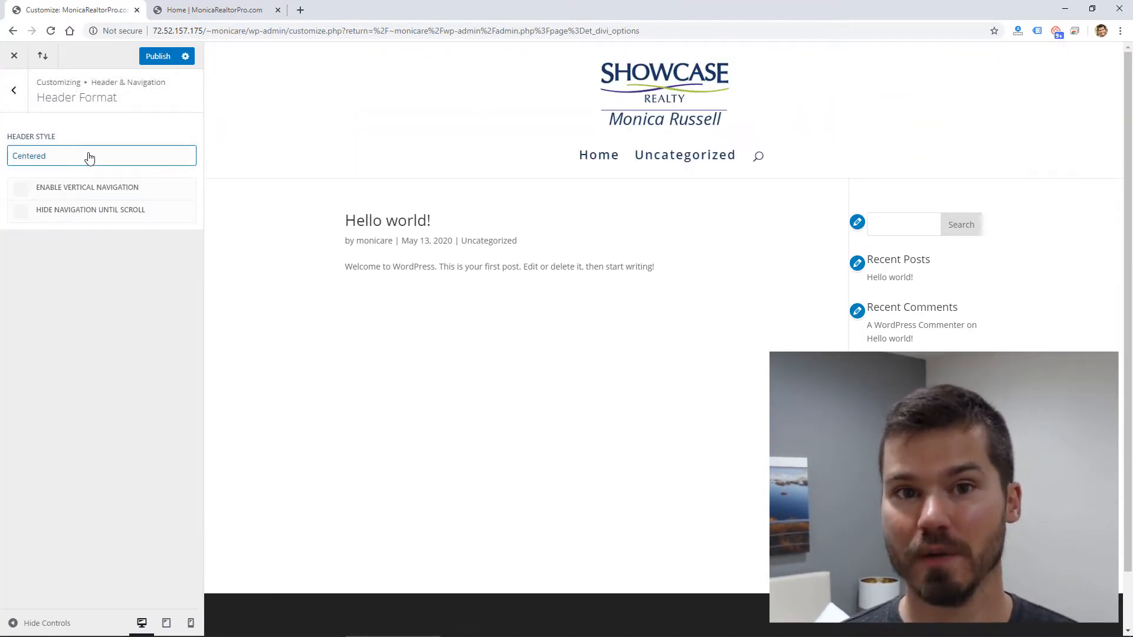
left_click(101, 156)
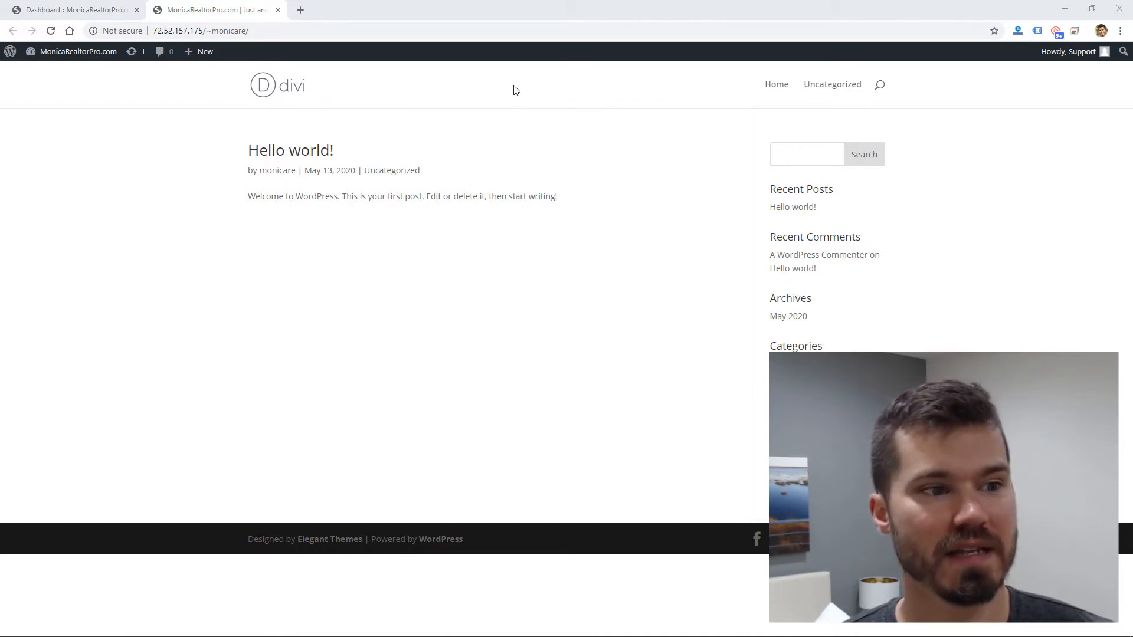
mouse_move(289, 85)
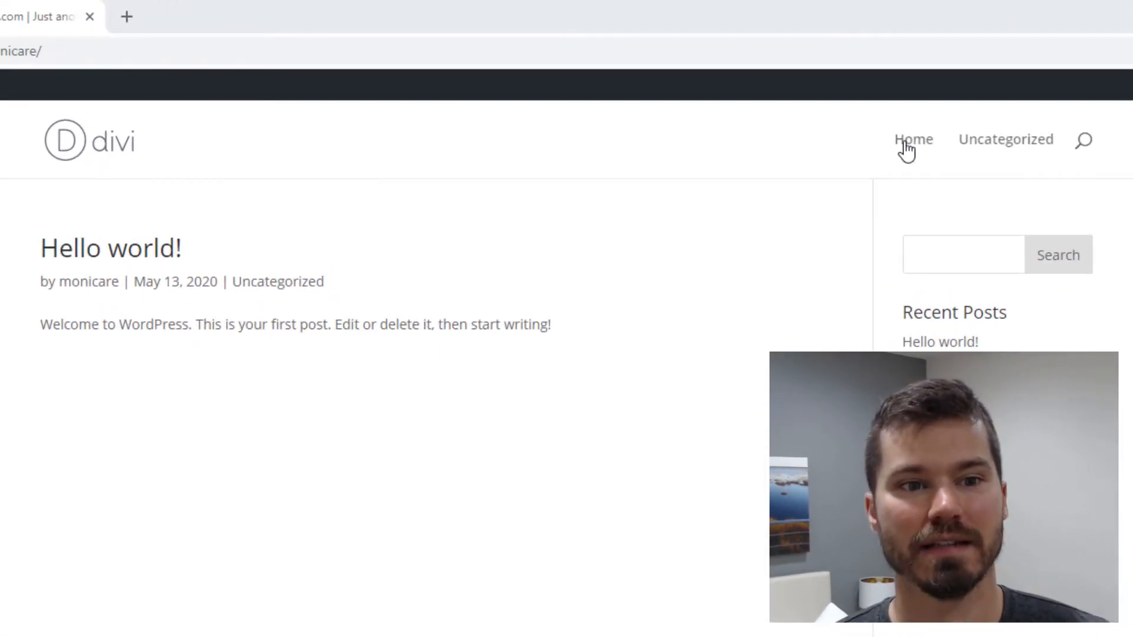
mouse_move(625, 228)
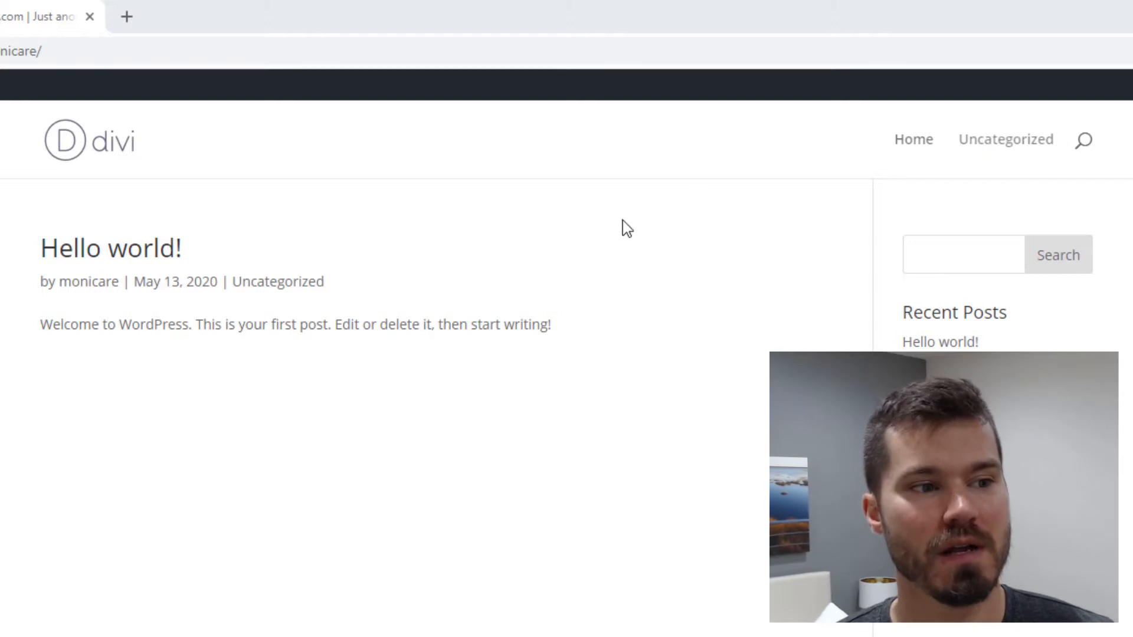
mouse_move(582, 264)
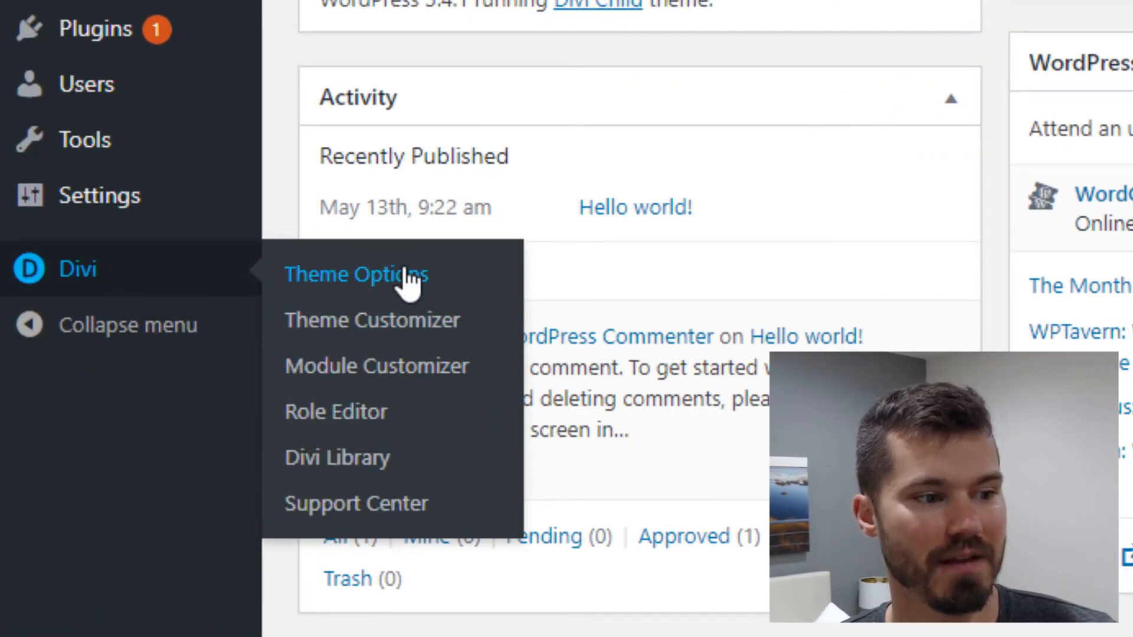
In Divi Theme Options, set the Showcase Realty image from the Media Library as the site logo
left_click(359, 275)
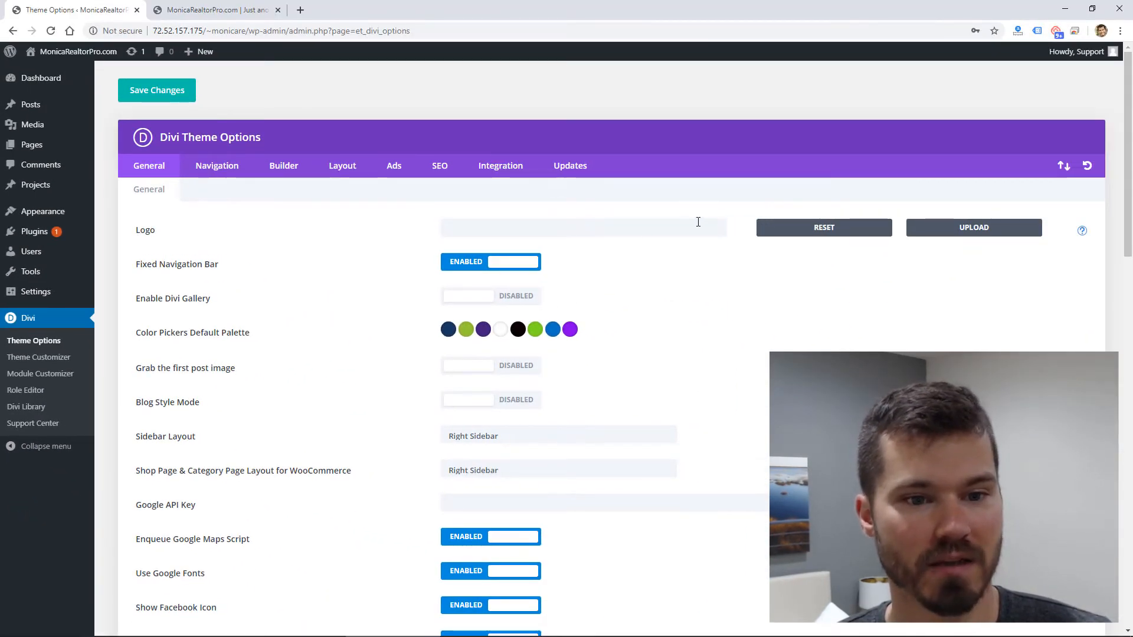
left_click(973, 226)
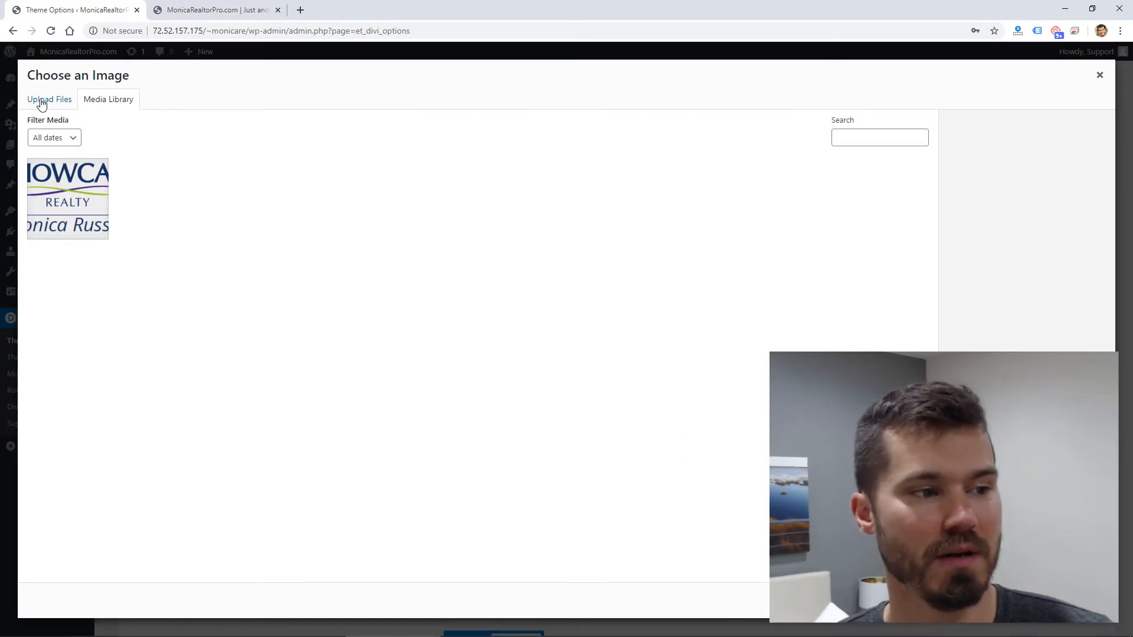
left_click(48, 99)
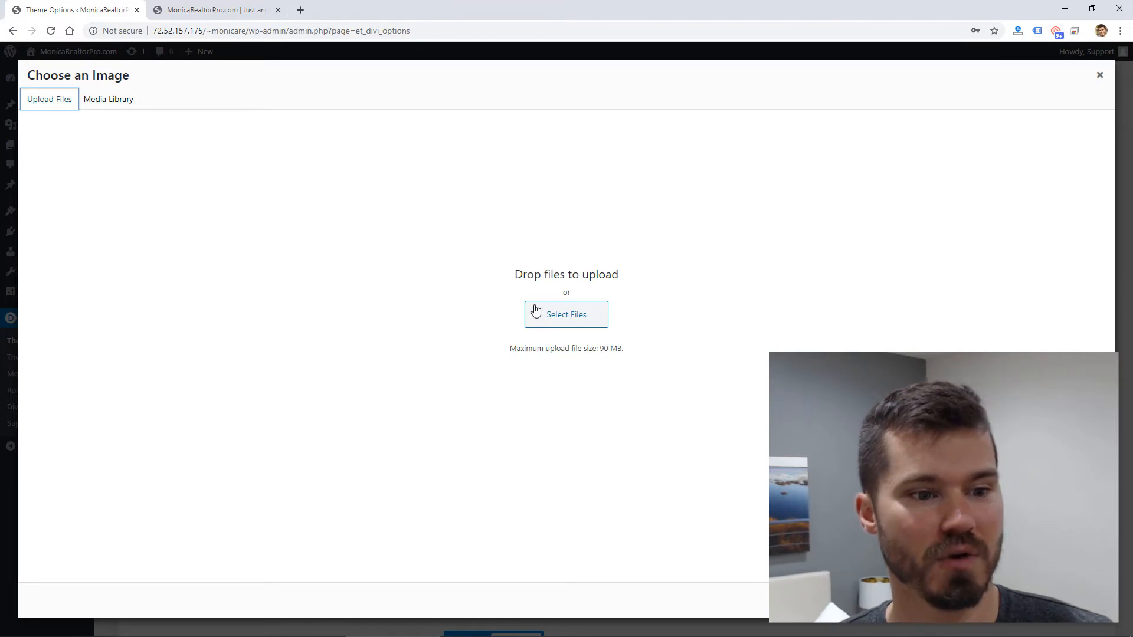
mouse_move(83, 129)
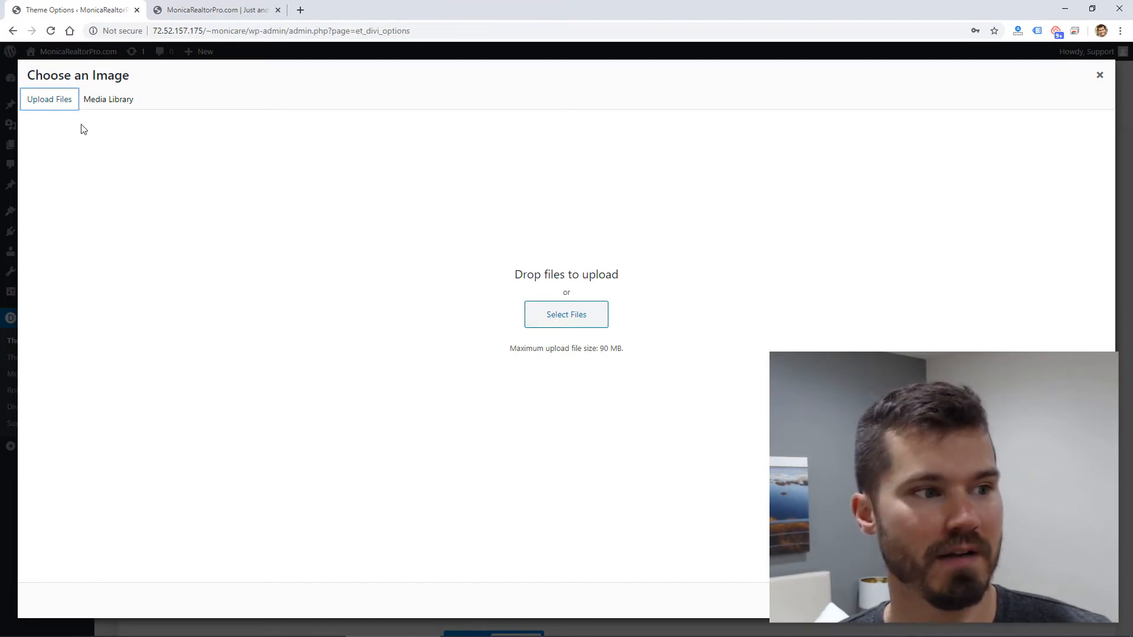
mouse_move(566, 314)
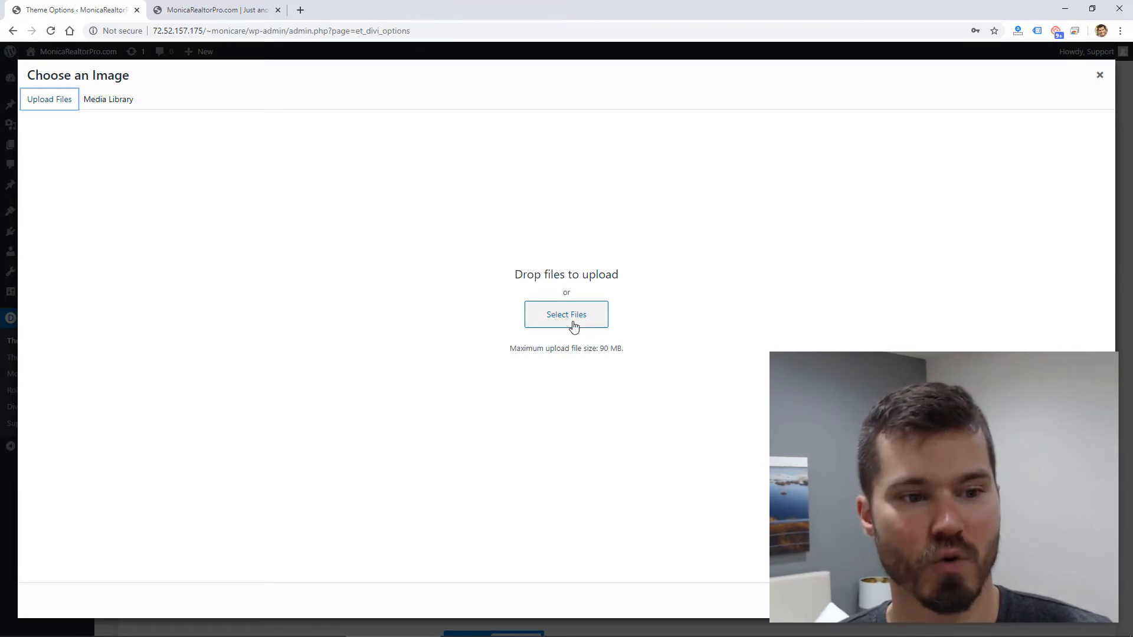
mouse_move(109, 105)
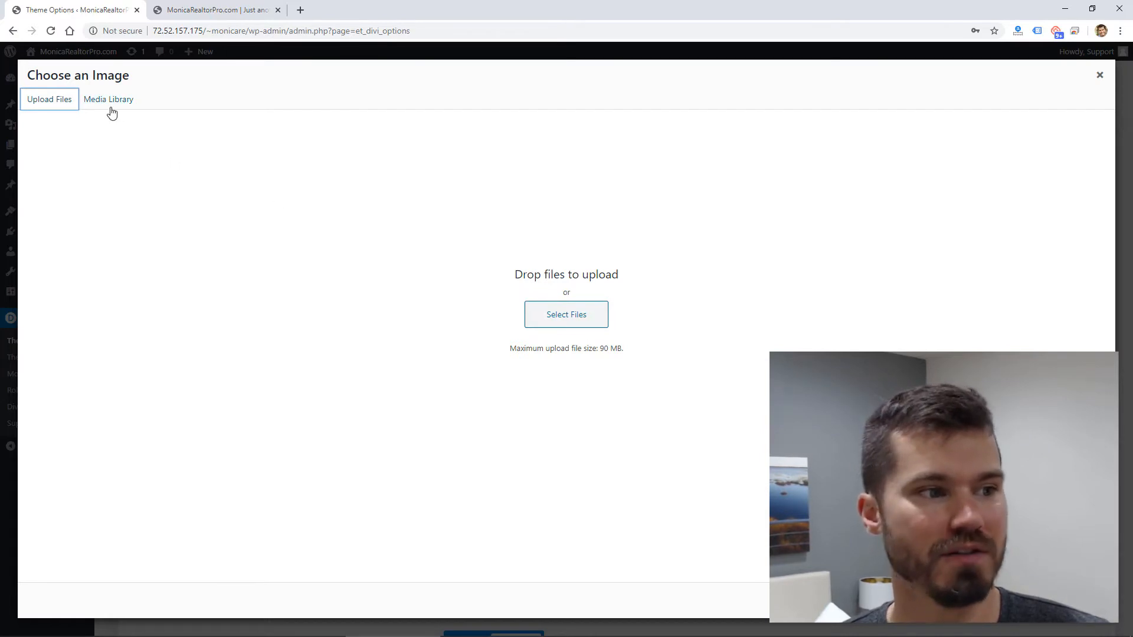
left_click(107, 99)
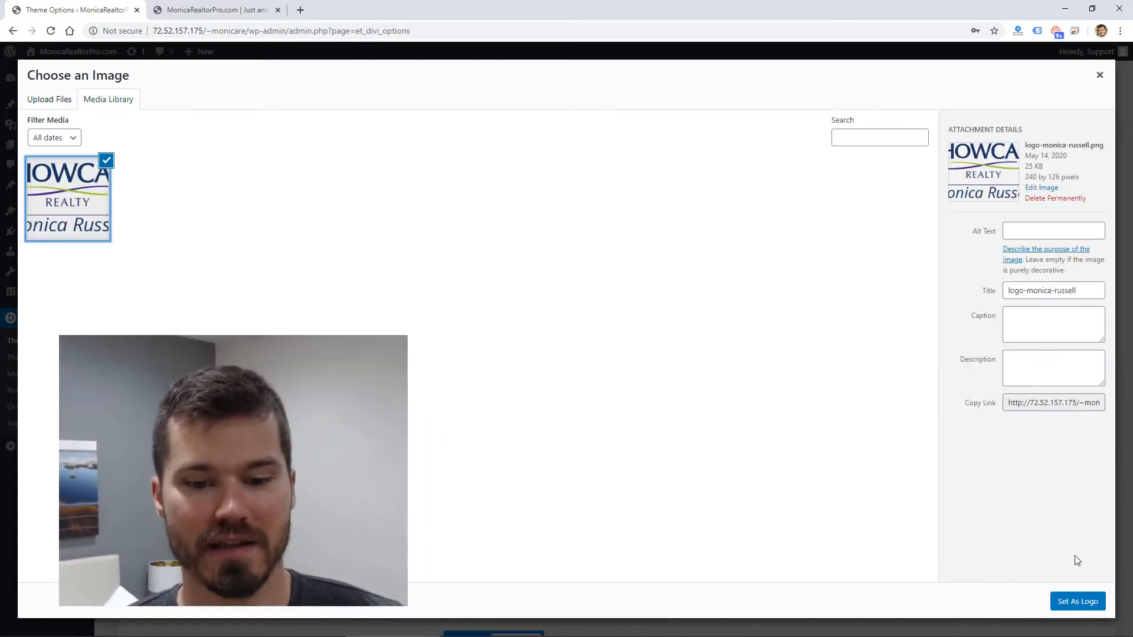
left_click(1077, 601)
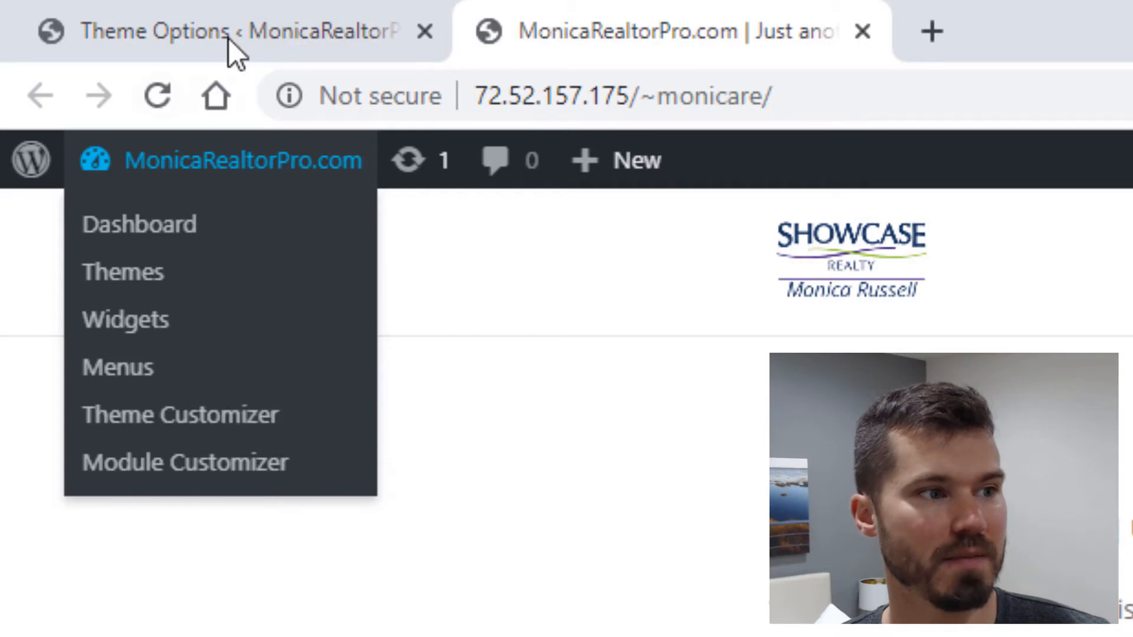
Navigate from Theme Options into the Customizer's Header & Navigation > Primary Menu Bar settings
left_click(179, 414)
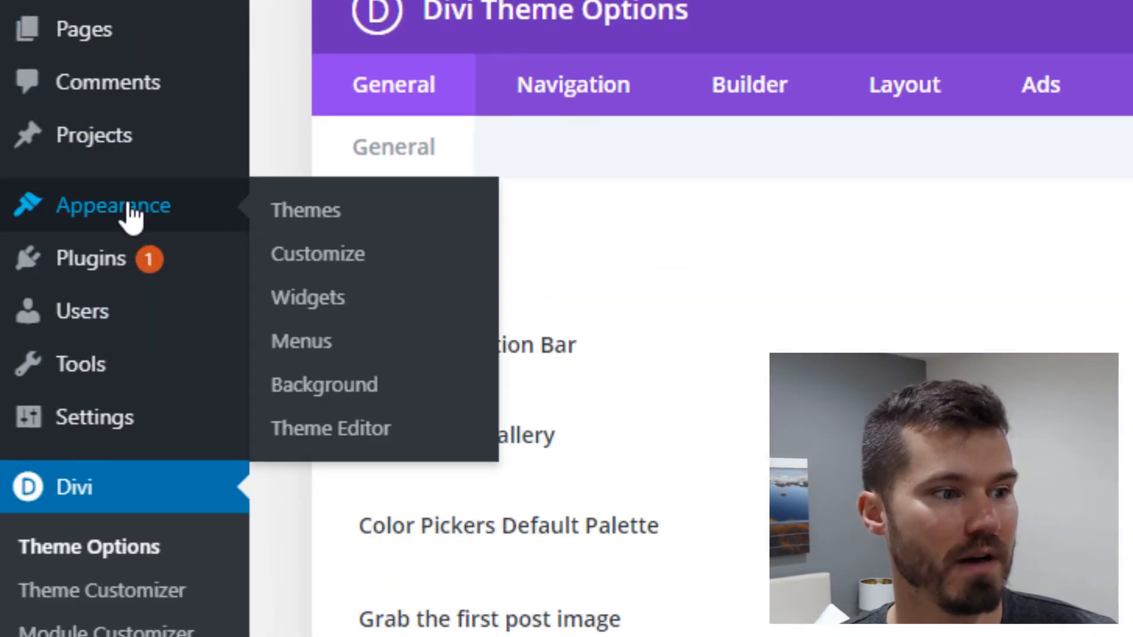
mouse_move(317, 253)
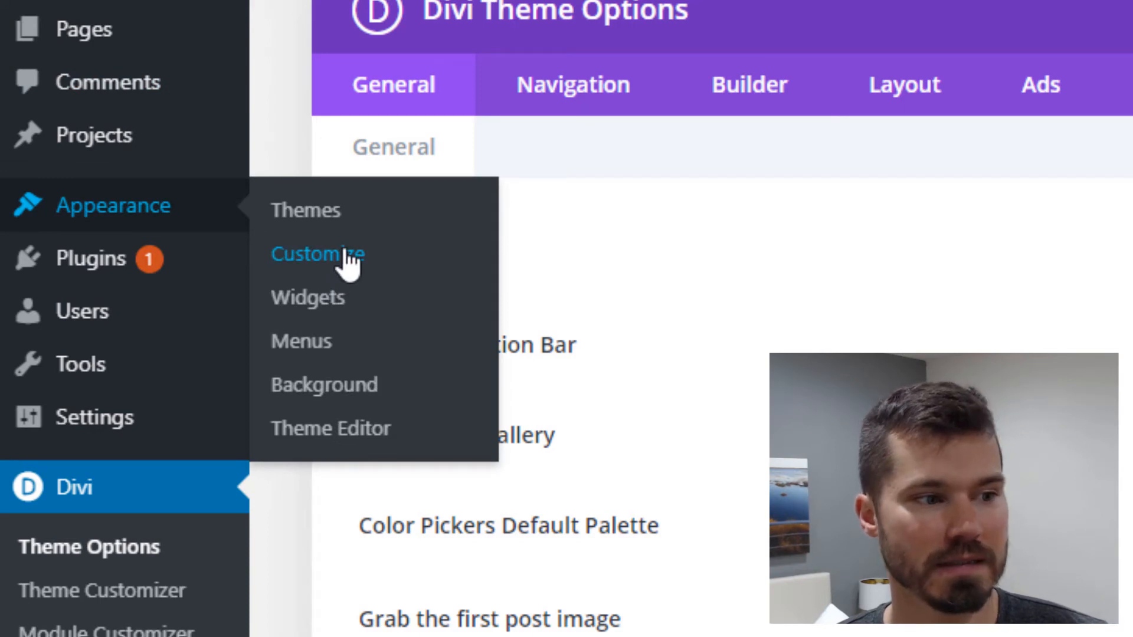
left_click(317, 254)
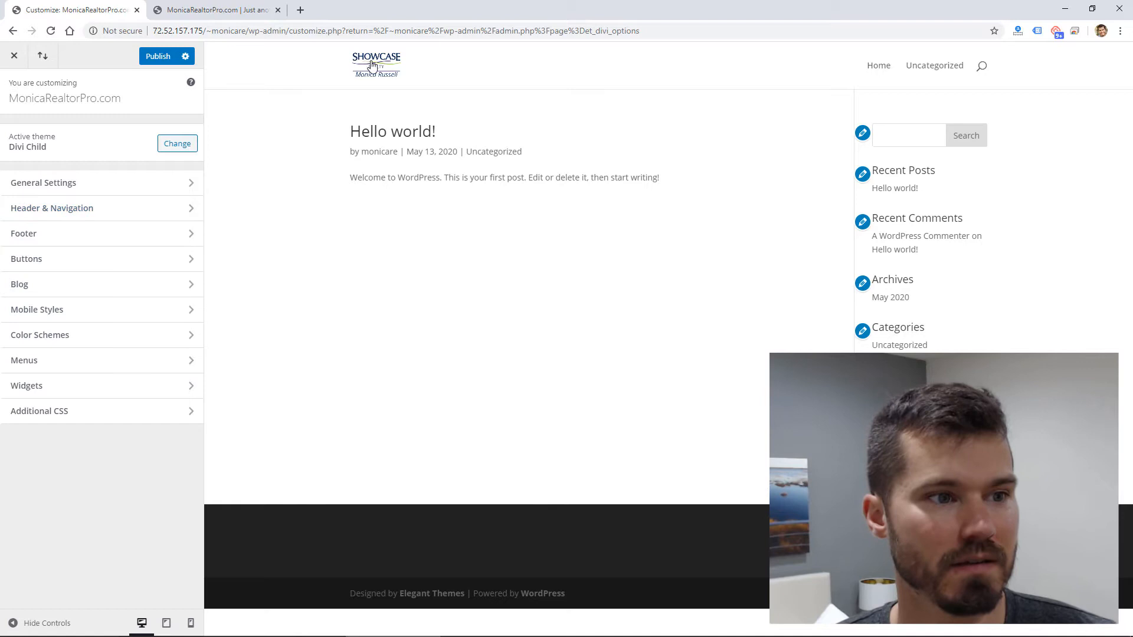
mouse_move(793, 66)
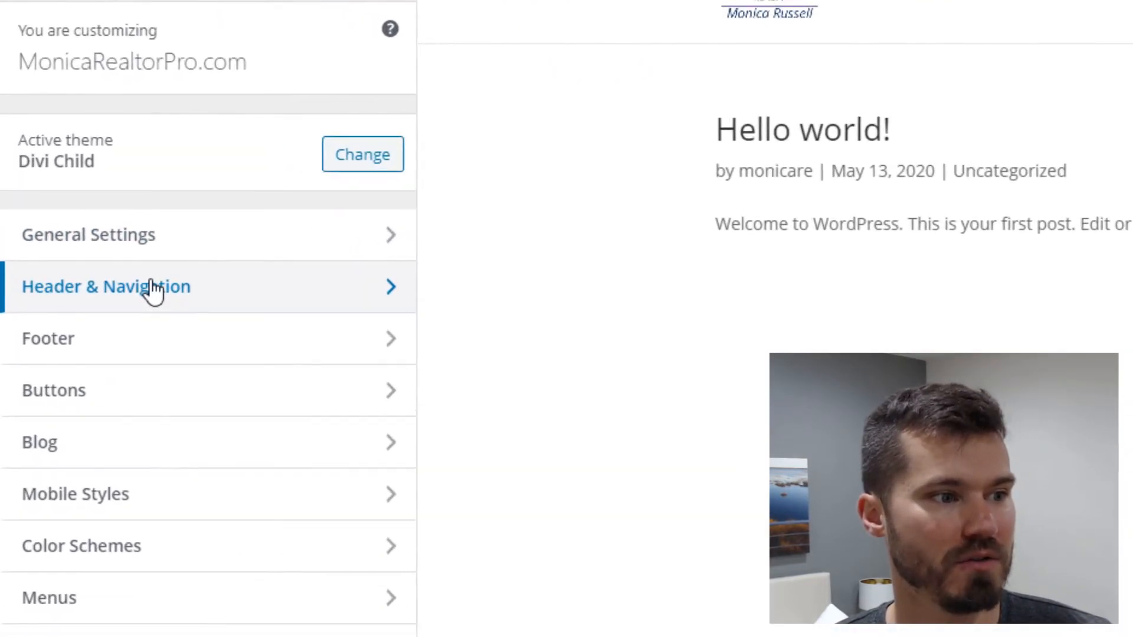
left_click(105, 285)
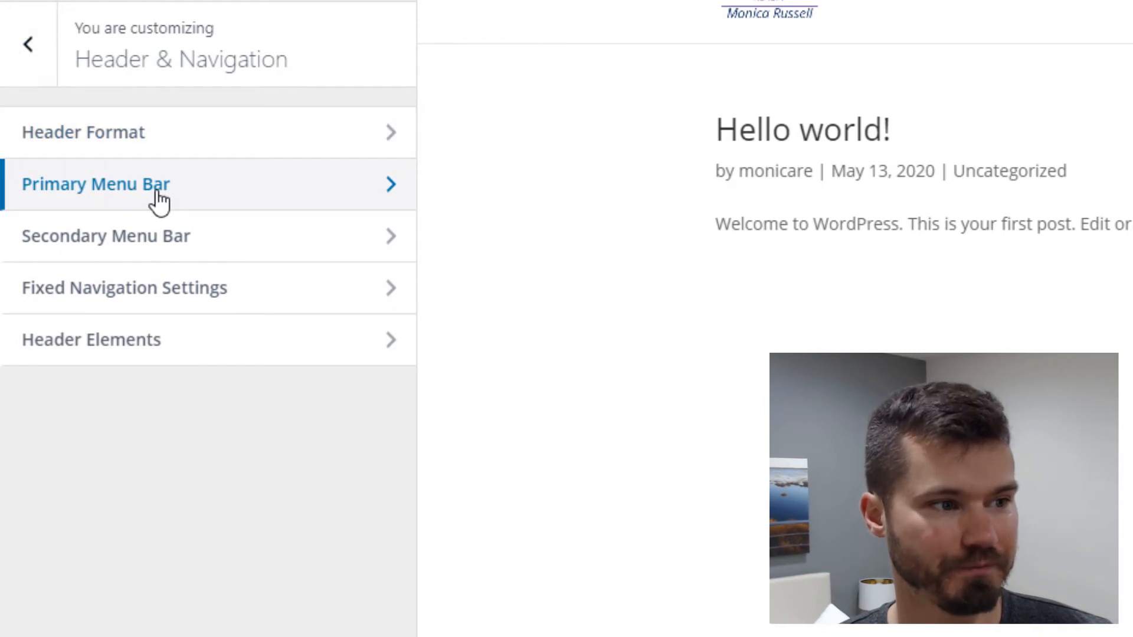
left_click(96, 184)
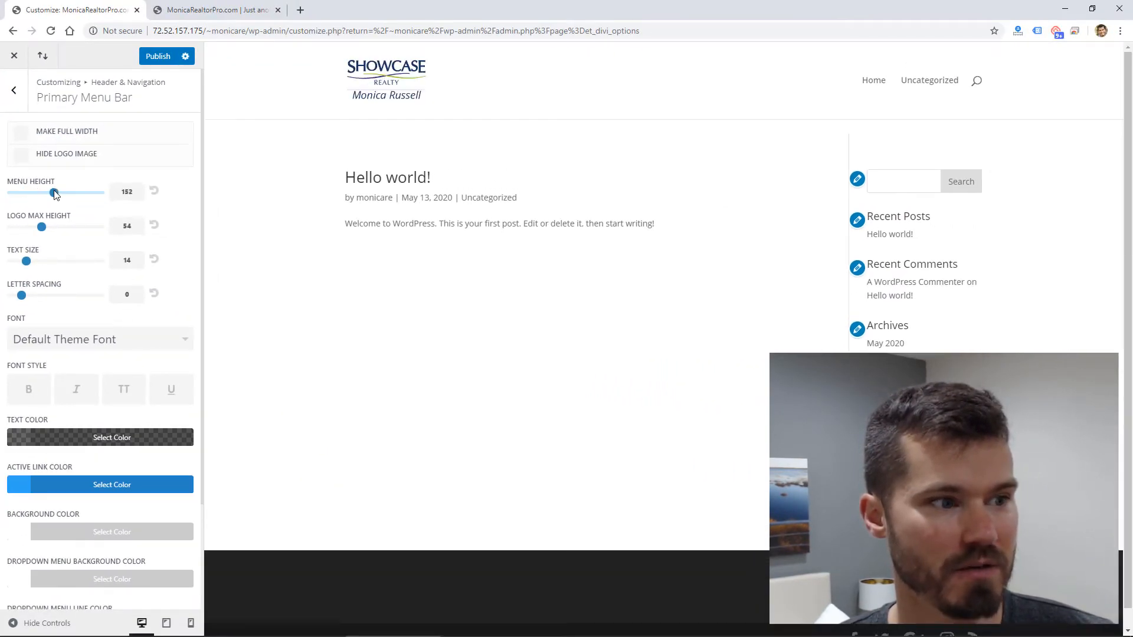
Set the menu height to 182 and the logo max height to 63
left_click_drag(53, 192, 63, 192)
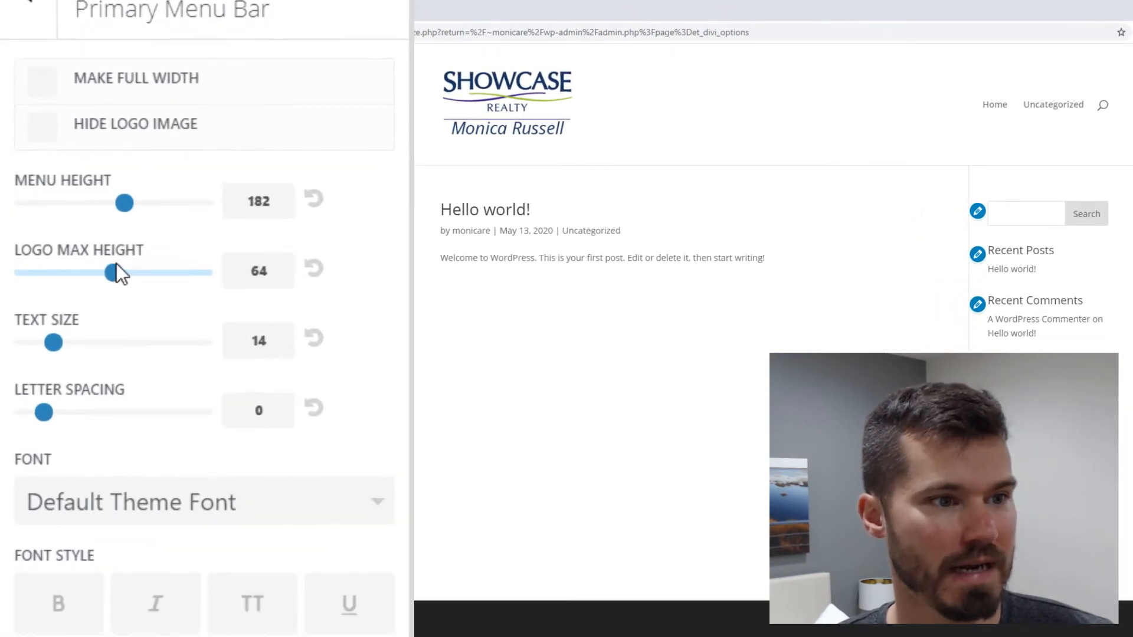
left_click_drag(109, 272, 141, 272)
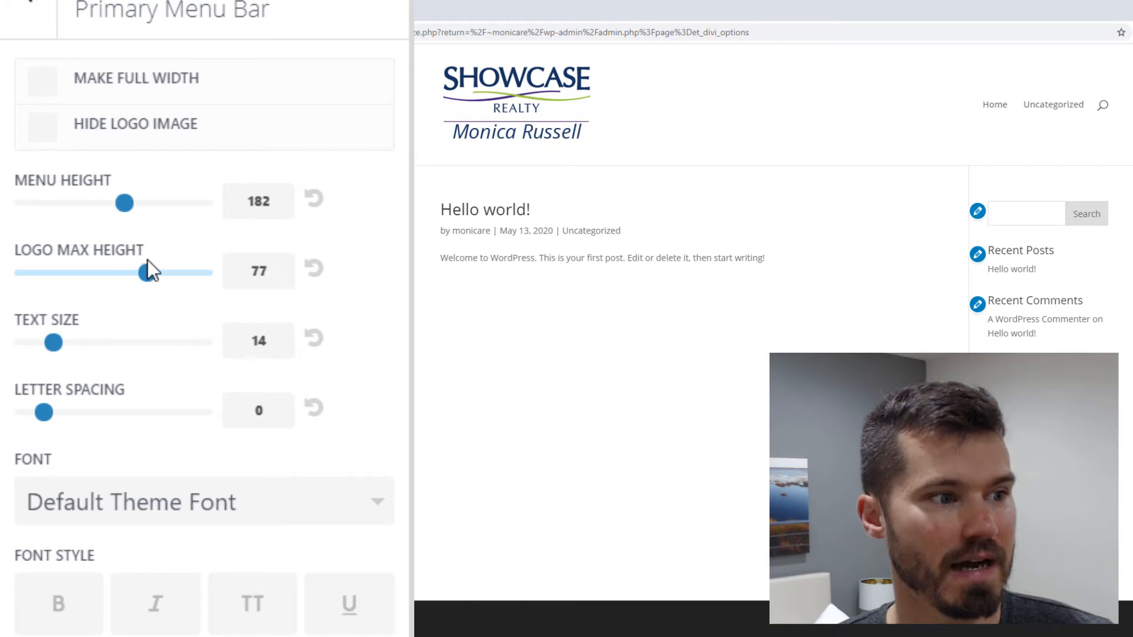
left_click_drag(143, 273, 108, 272)
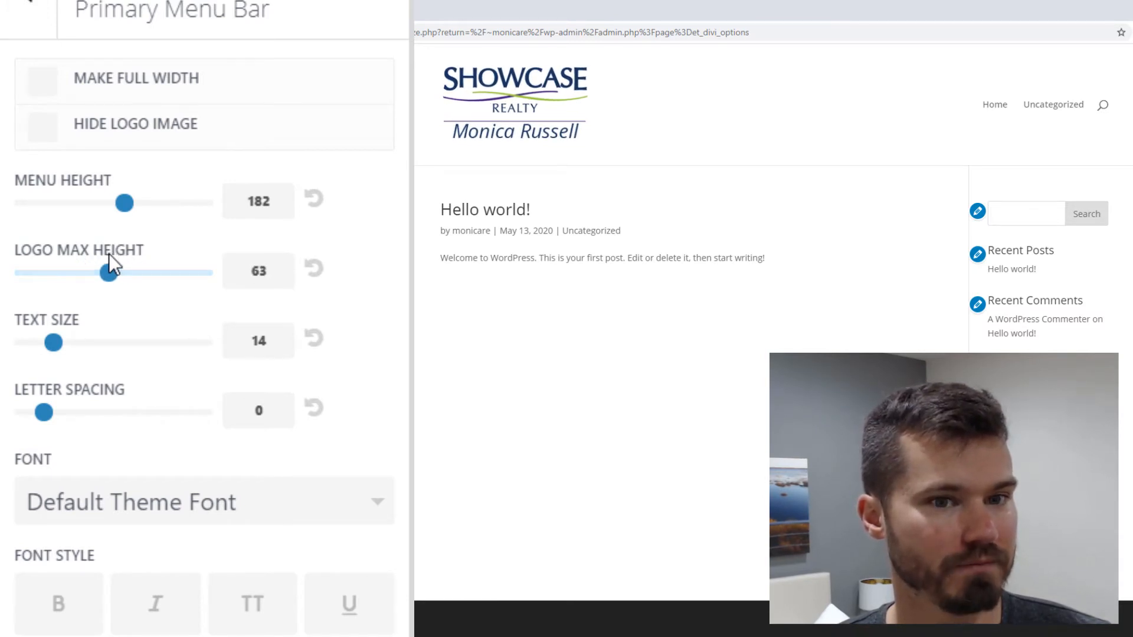
Set the menu text size to 21 and letter spacing to 2
left_click_drag(52, 343, 99, 342)
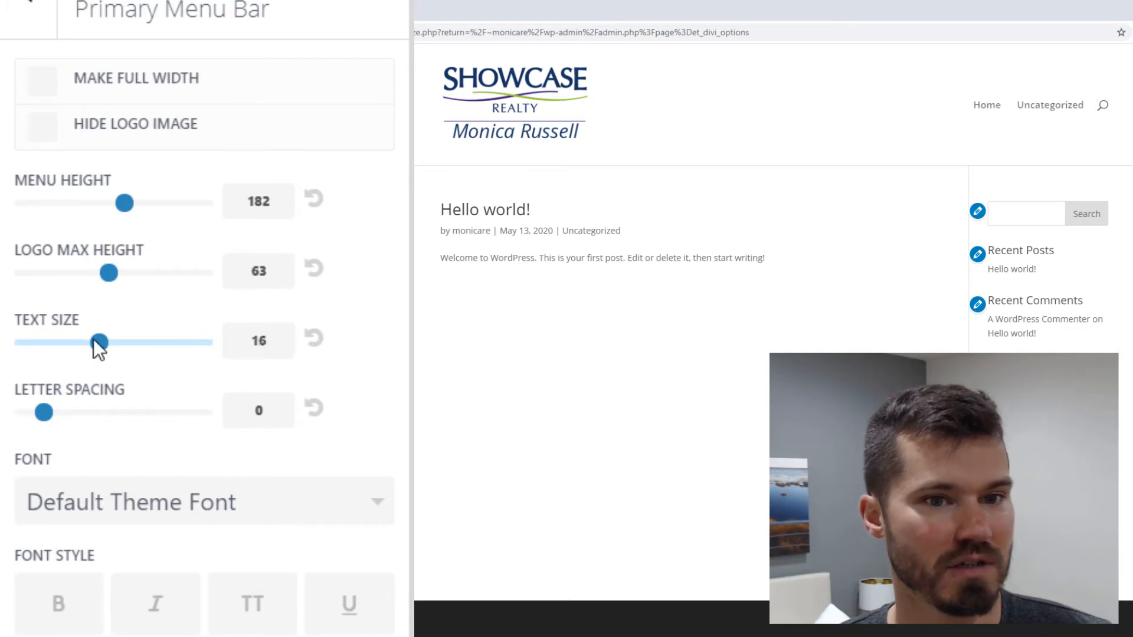
left_click_drag(99, 342, 160, 342)
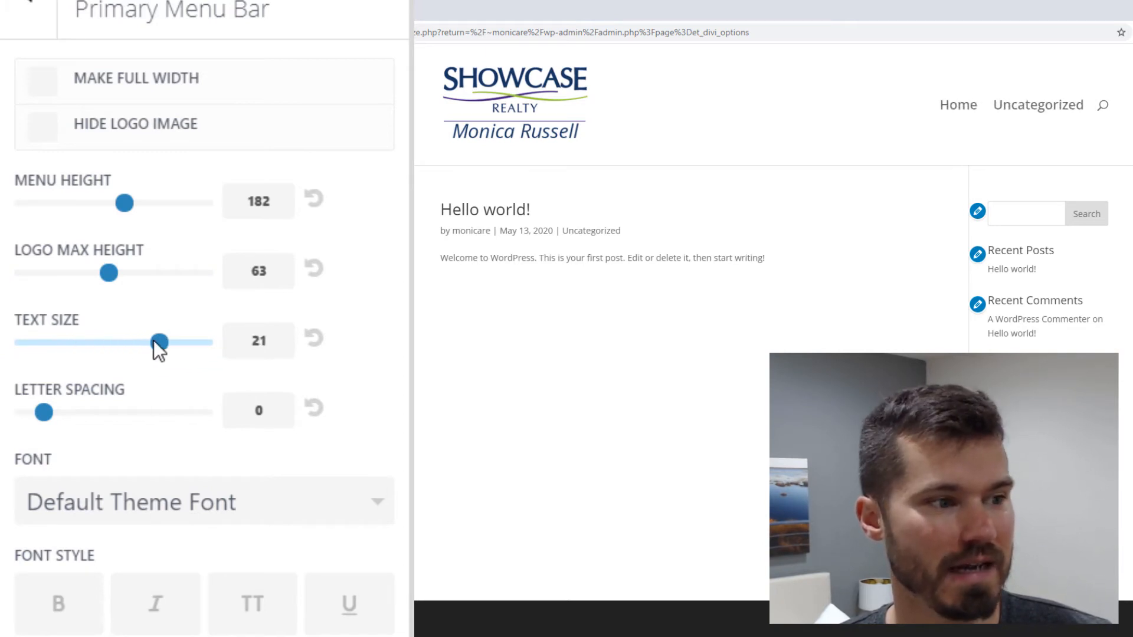
mouse_move(140, 502)
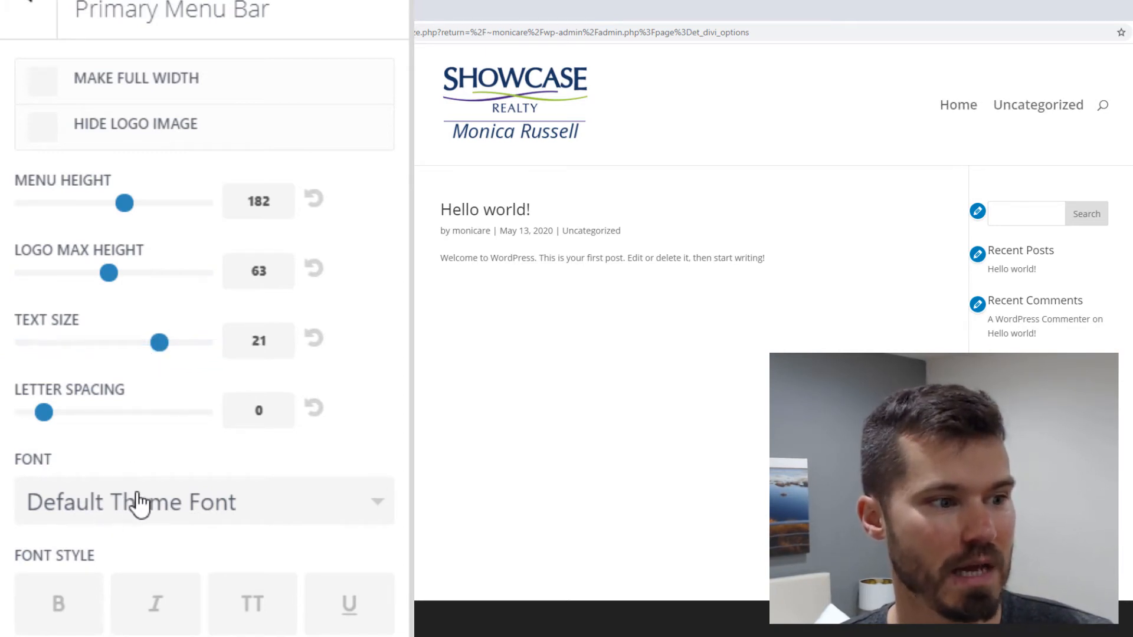
left_click_drag(40, 412, 101, 412)
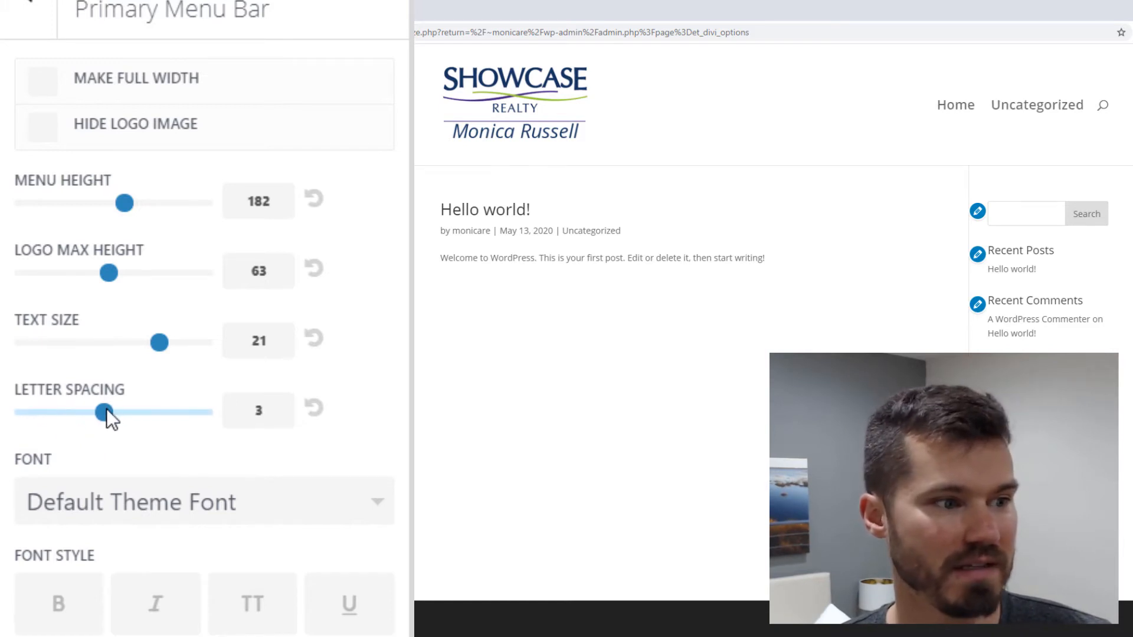
left_click_drag(102, 412, 83, 412)
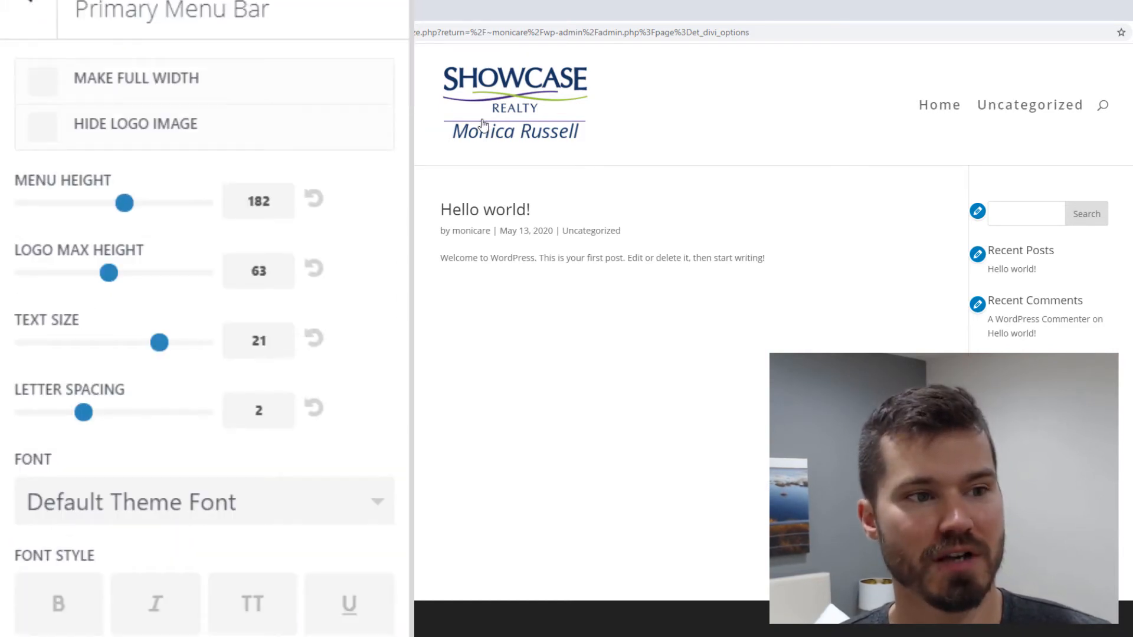
scroll("down", 3)
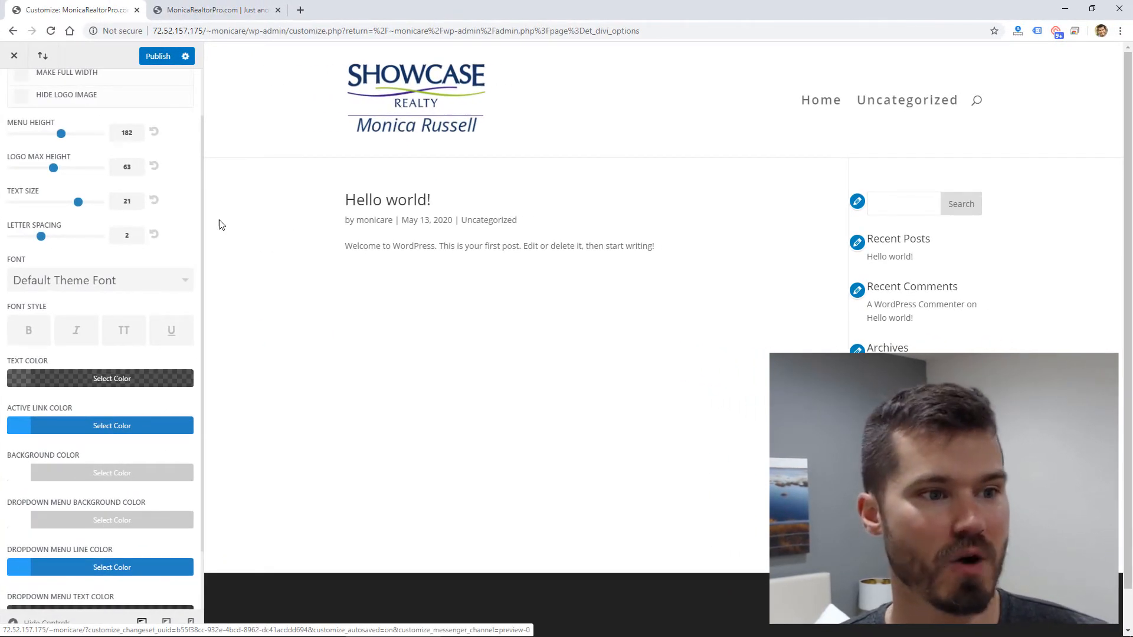
scroll("down", 3)
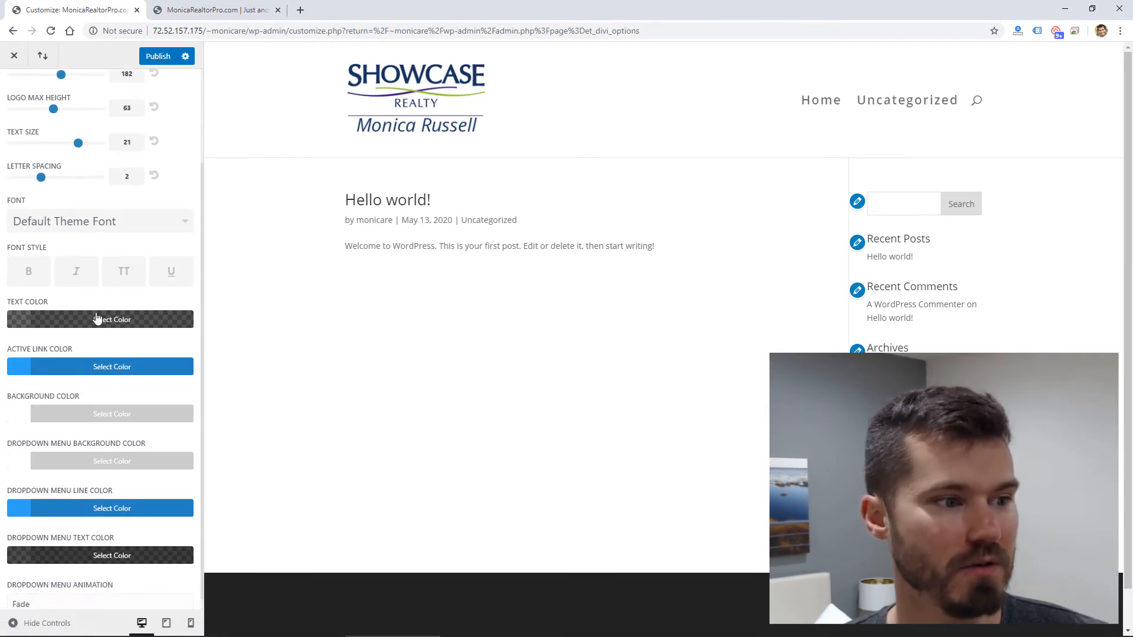
Make the menu text navy (#173661) and check it on the live site's Contact page
left_click(99, 320)
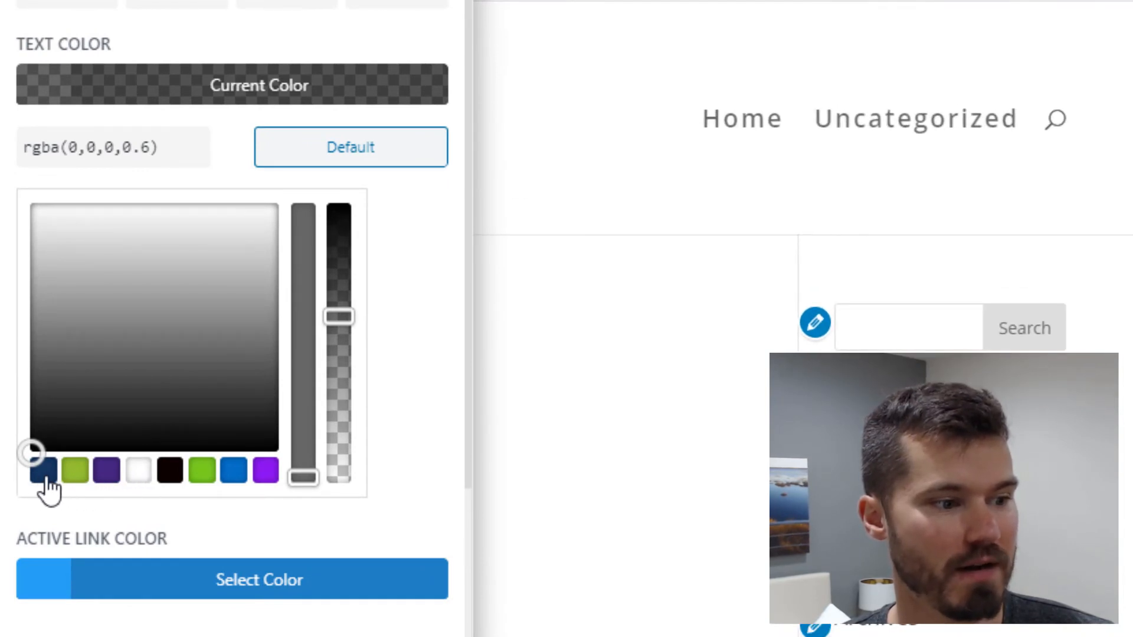
left_click(42, 472)
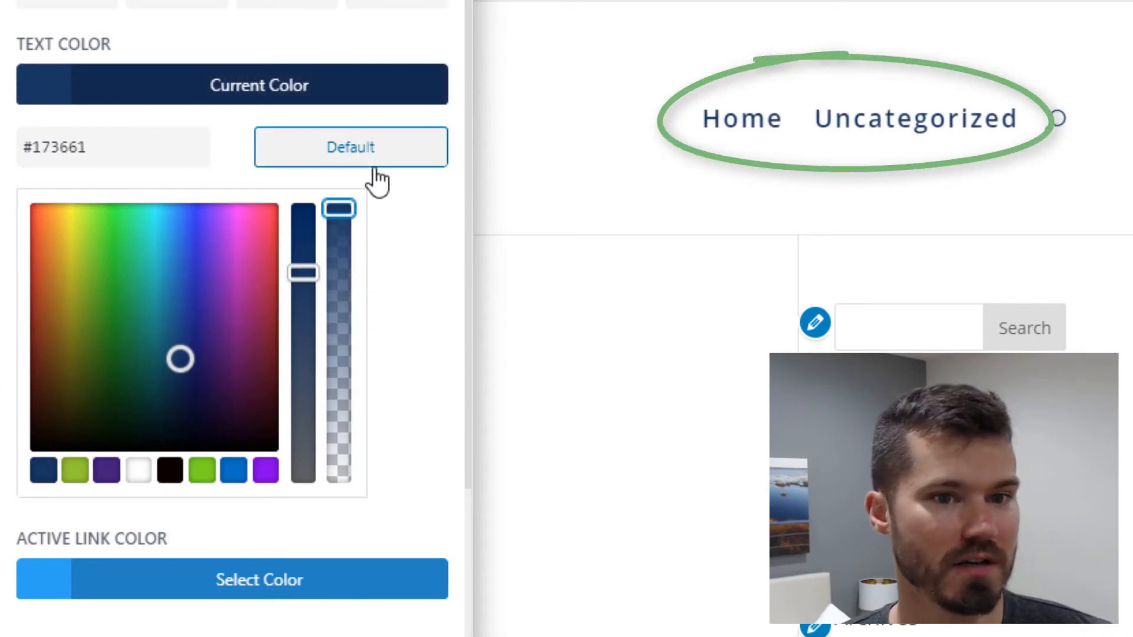
scroll("down", 3)
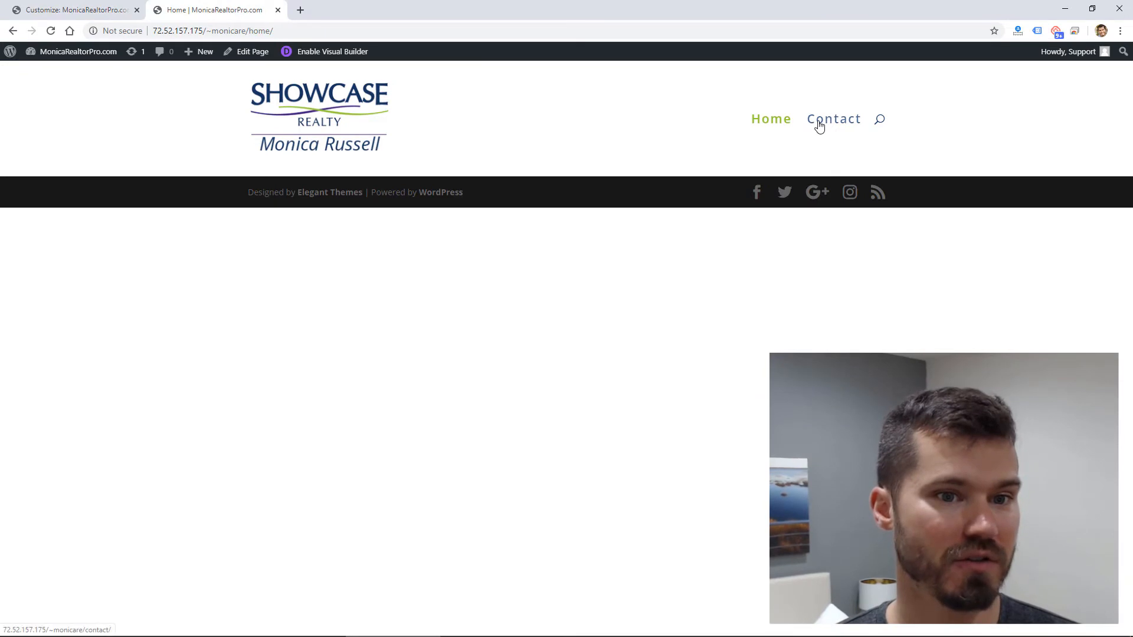
left_click(833, 118)
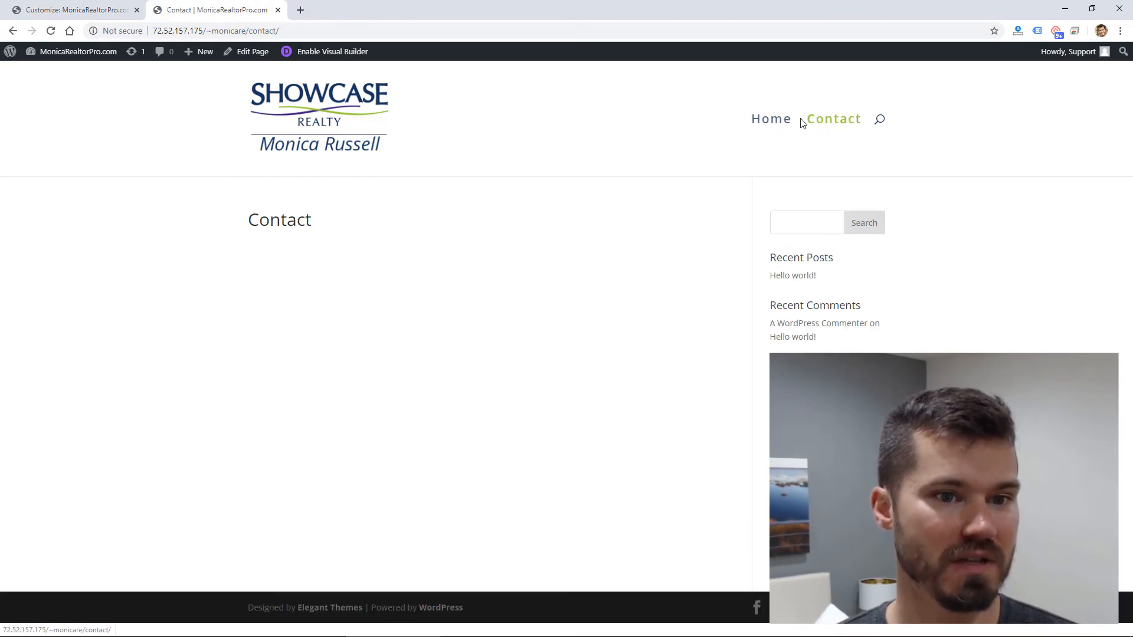
left_click(771, 118)
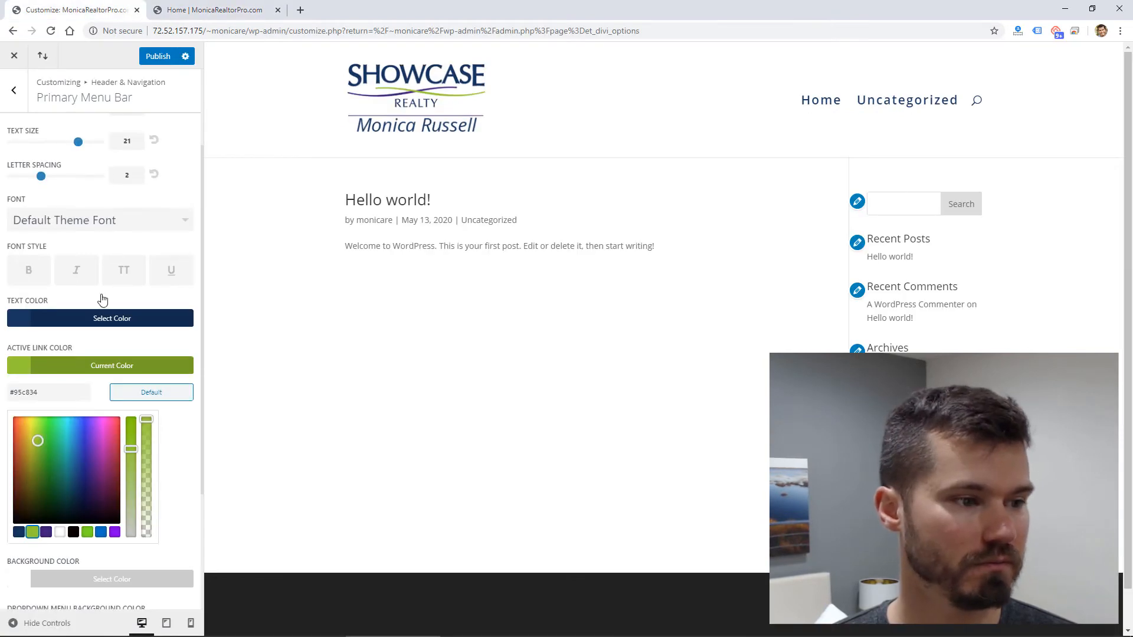
scroll("down", 3)
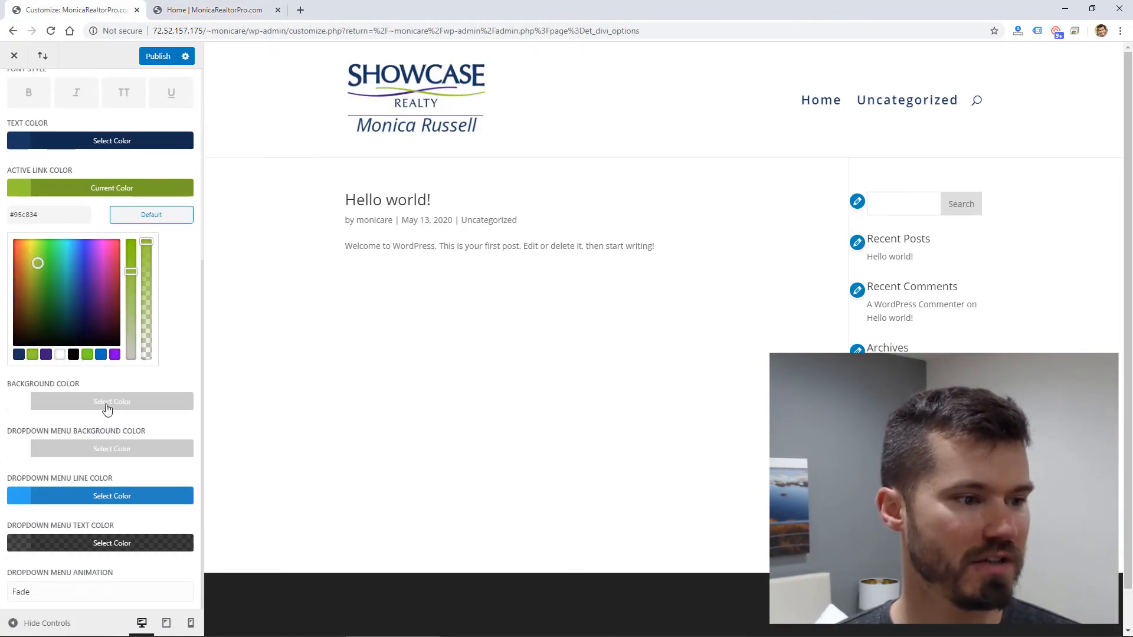
left_click(112, 402)
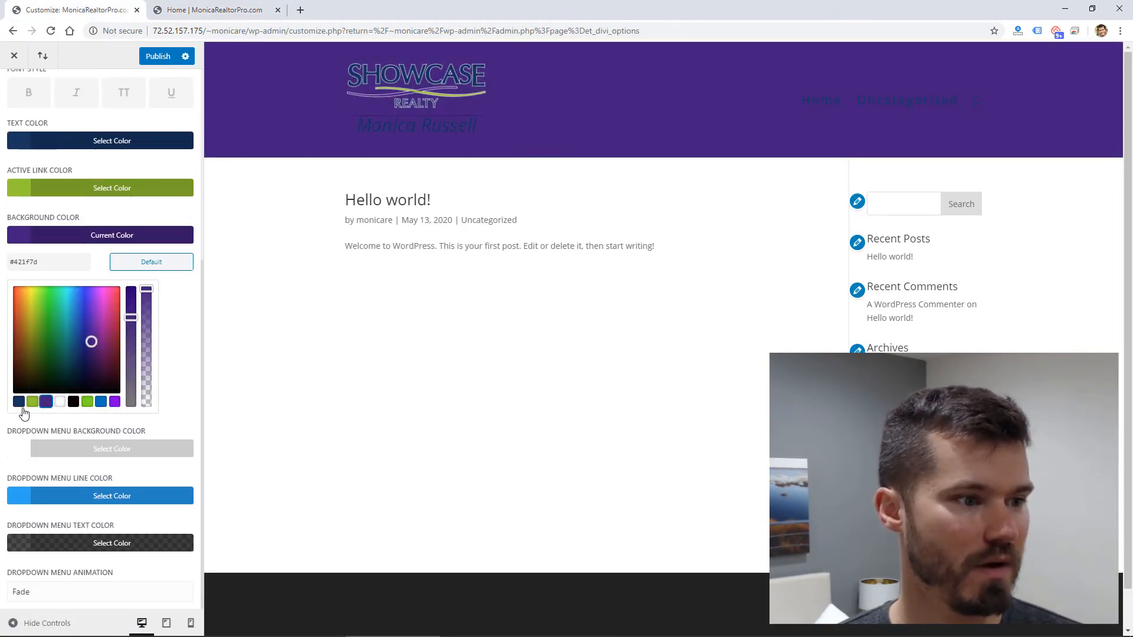
left_click(151, 262)
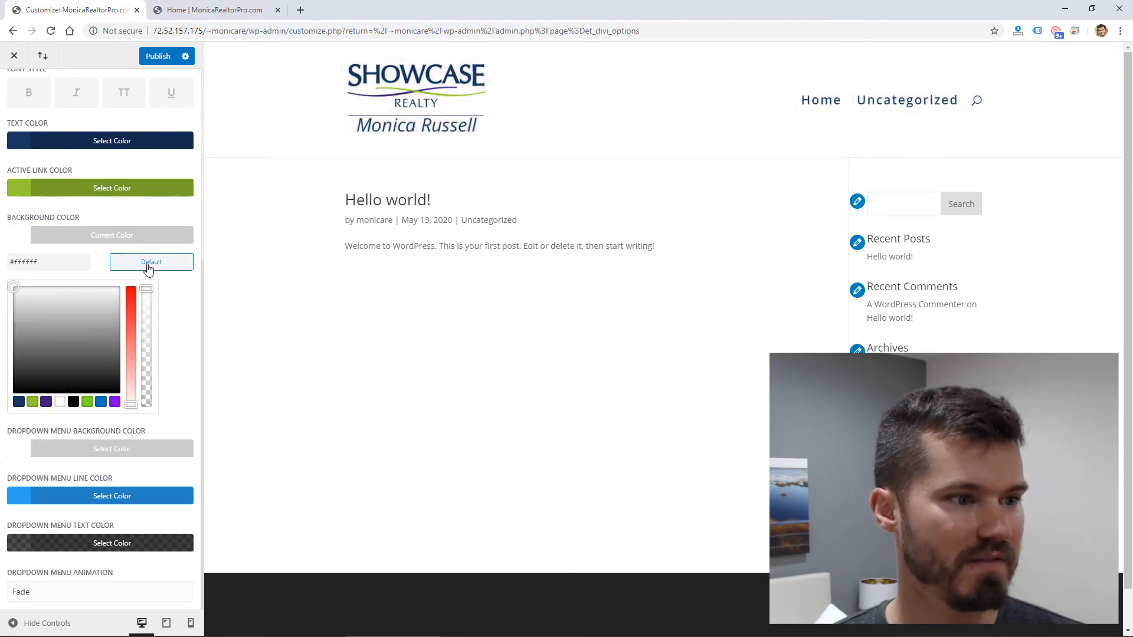
mouse_move(67, 507)
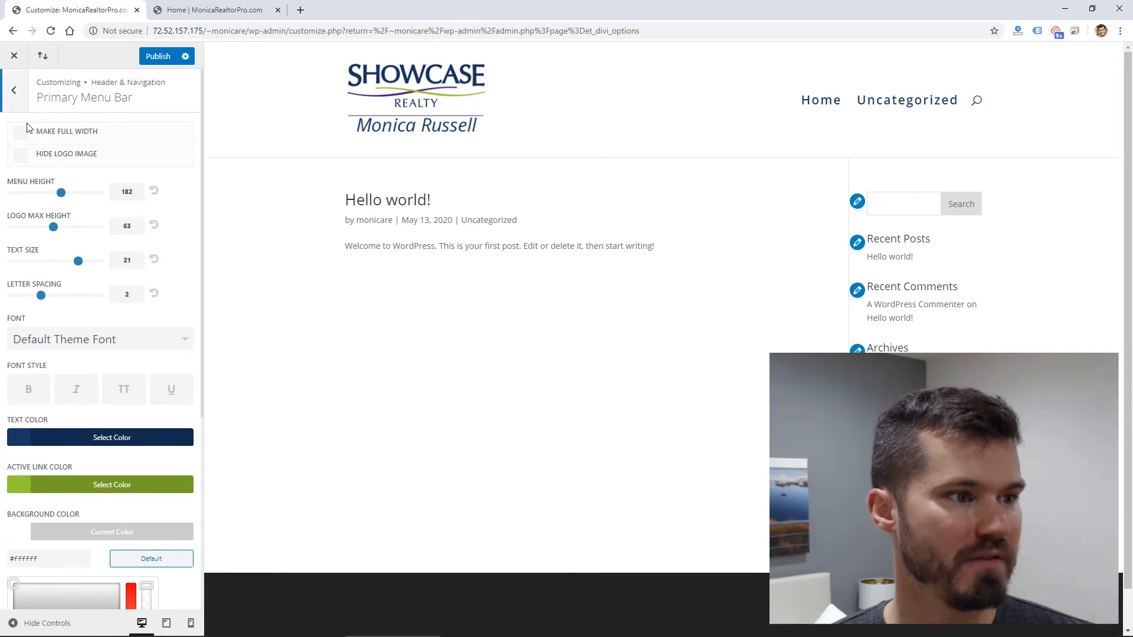
Toggle Make Full Width on and off, then try the Centered header style
left_click(21, 131)
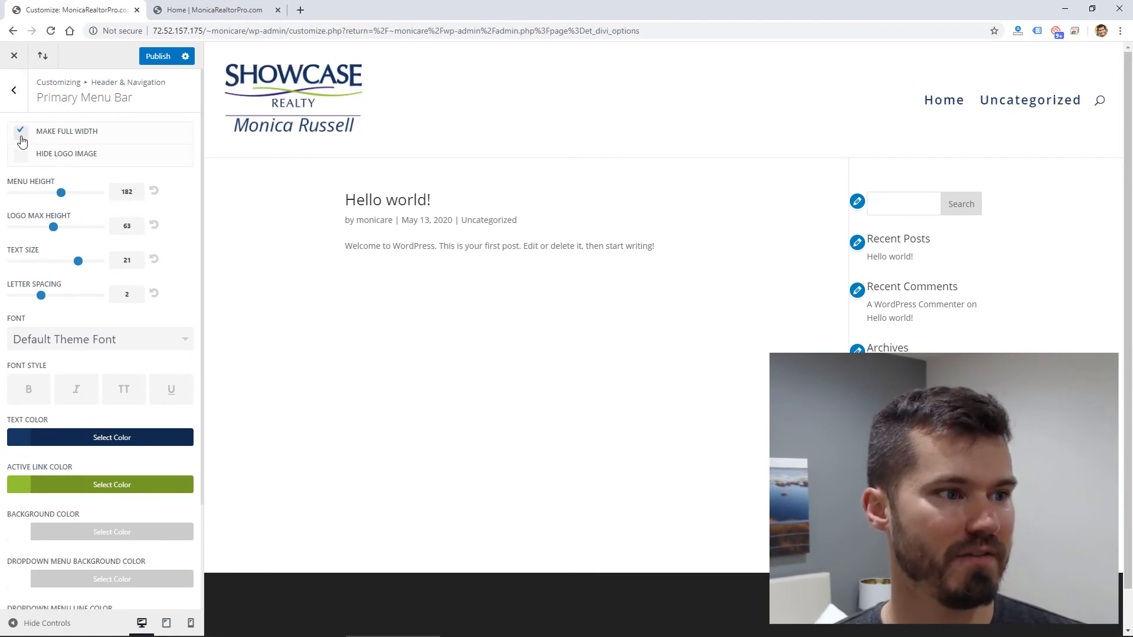
left_click(13, 90)
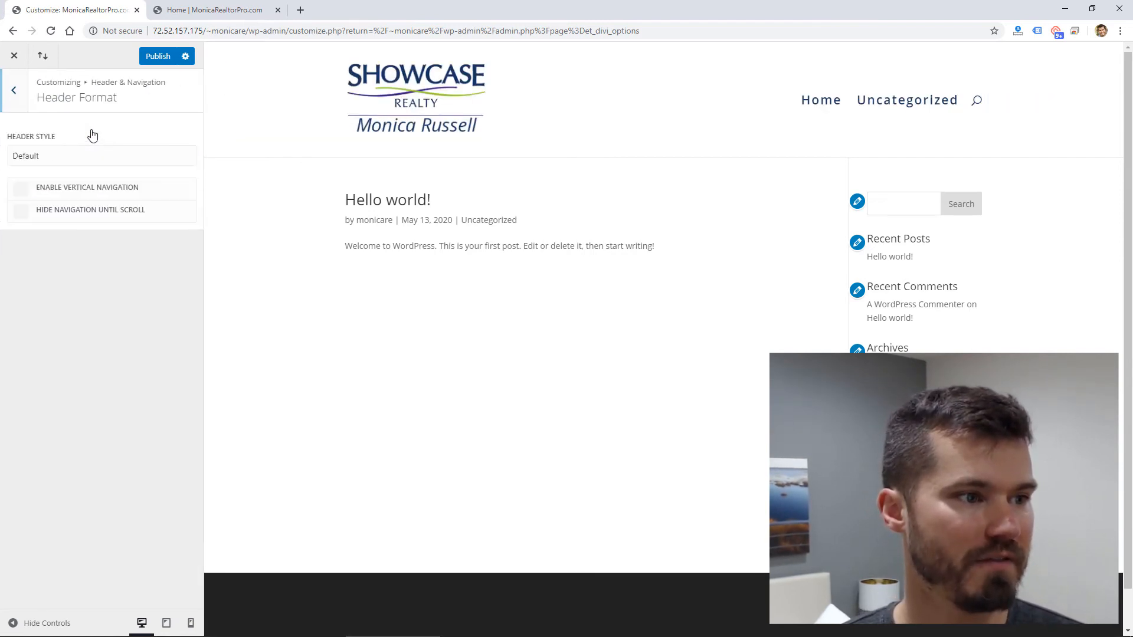
left_click(102, 155)
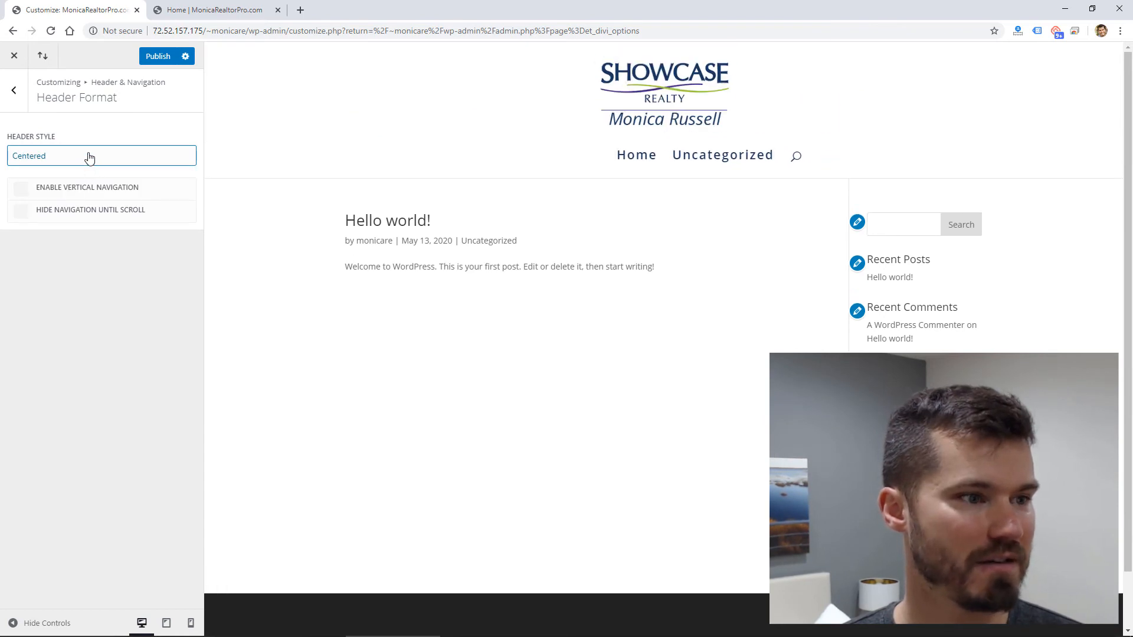
left_click(101, 156)
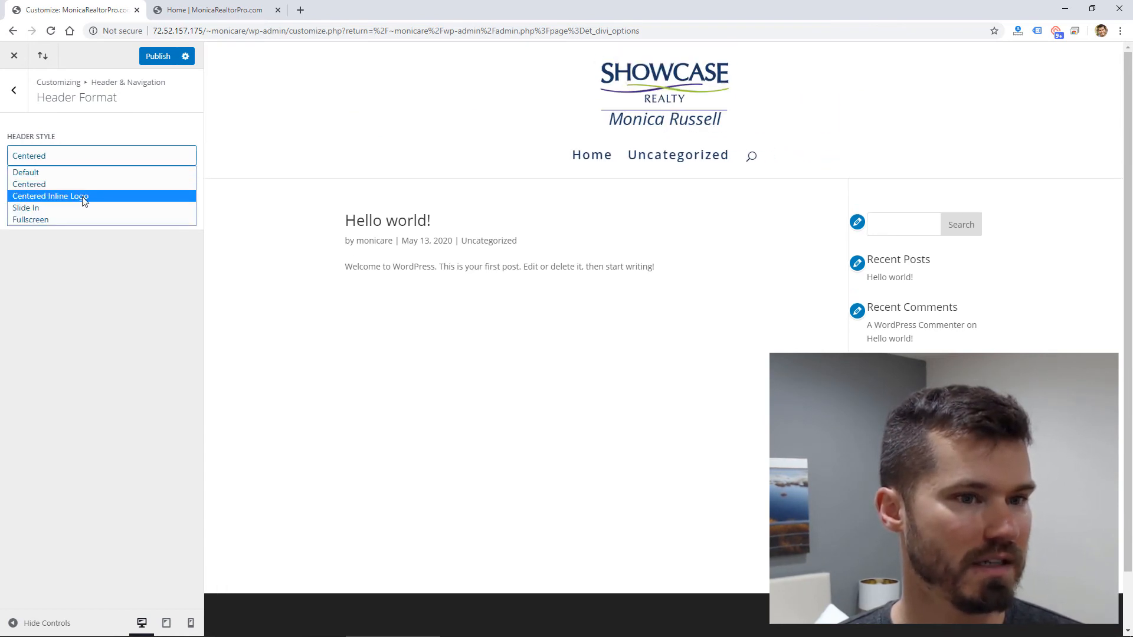
Try Centered Inline Logo and Slide In, settle on Fullscreen and preview its menu overlay
left_click(50, 196)
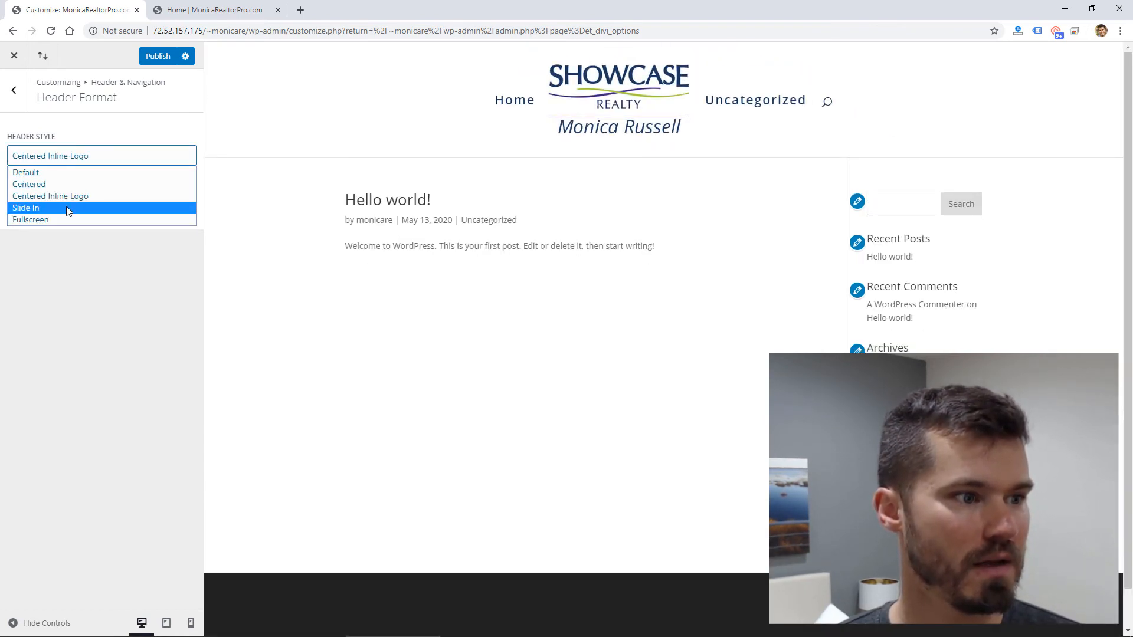
left_click(26, 208)
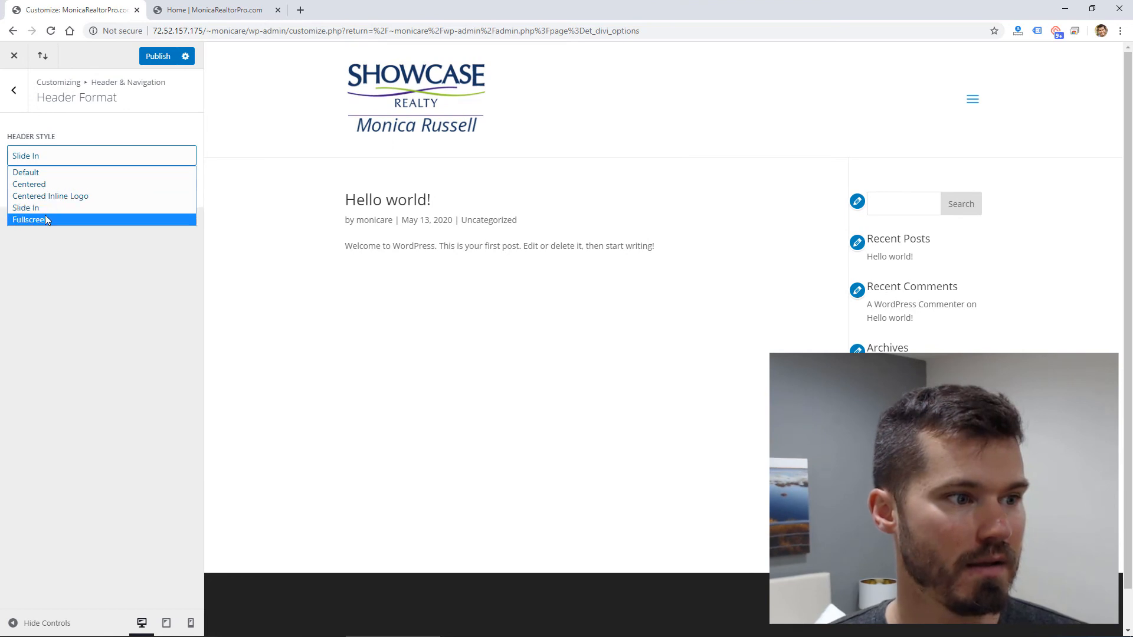
left_click(29, 219)
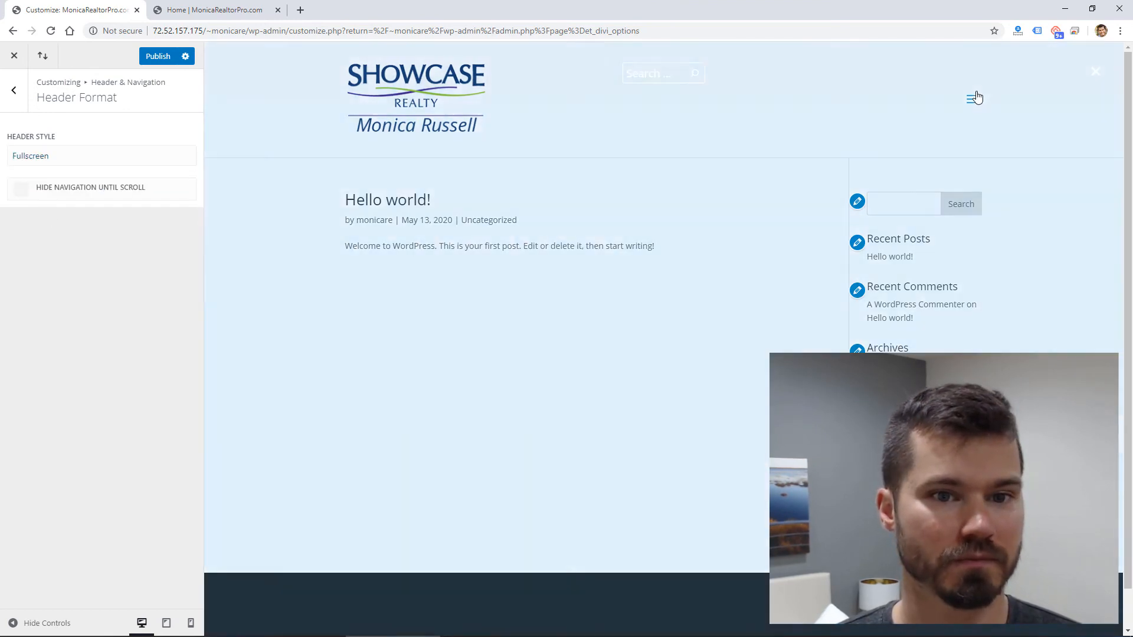
left_click(971, 98)
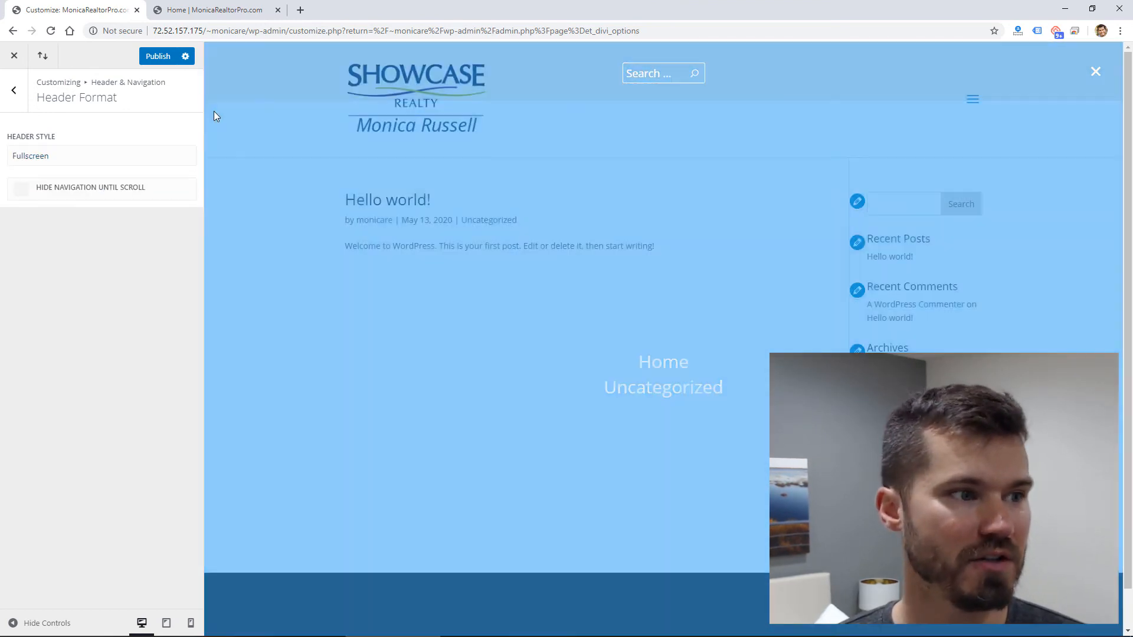
left_click(13, 89)
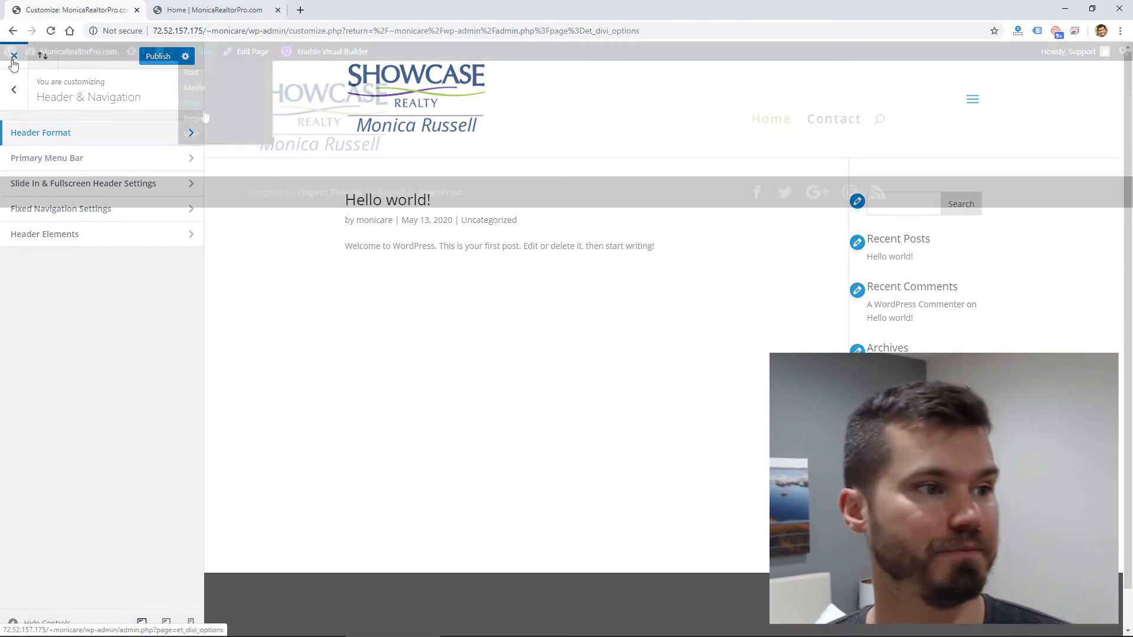
Create a new page titled 'Listings', publish it and choose Use The Divi Builder
left_click(192, 102)
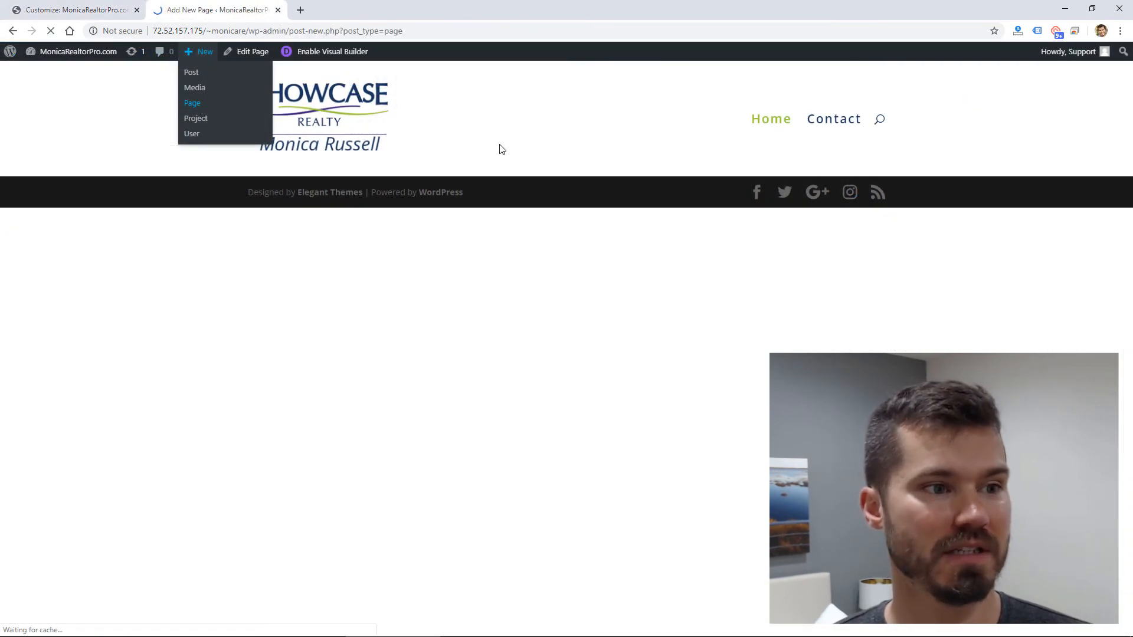
left_click(192, 103)
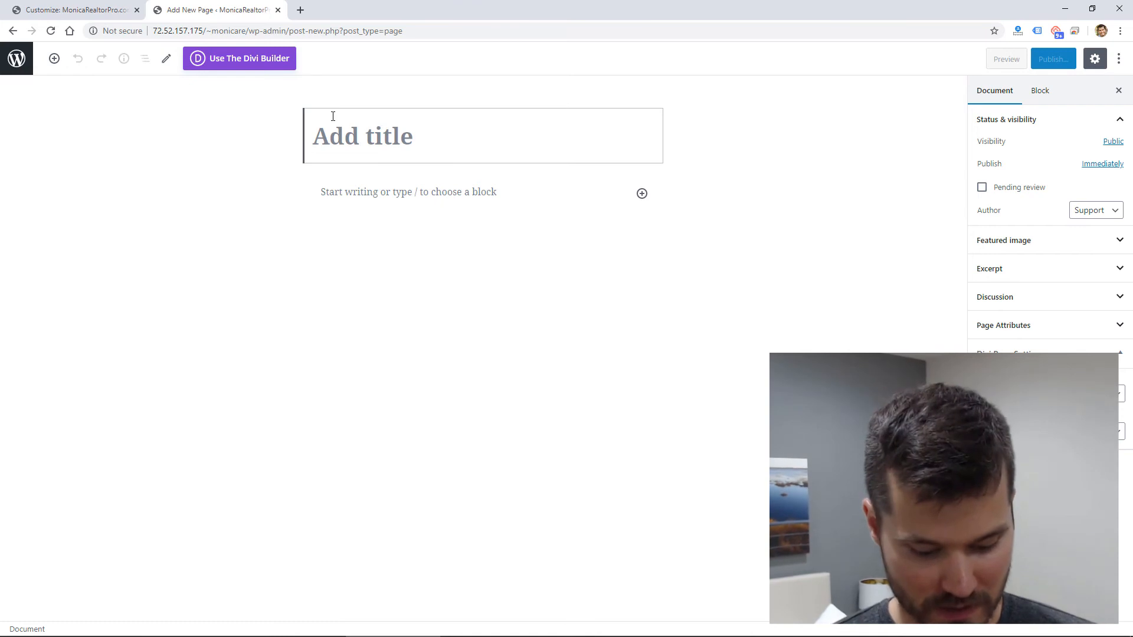
type("Listings")
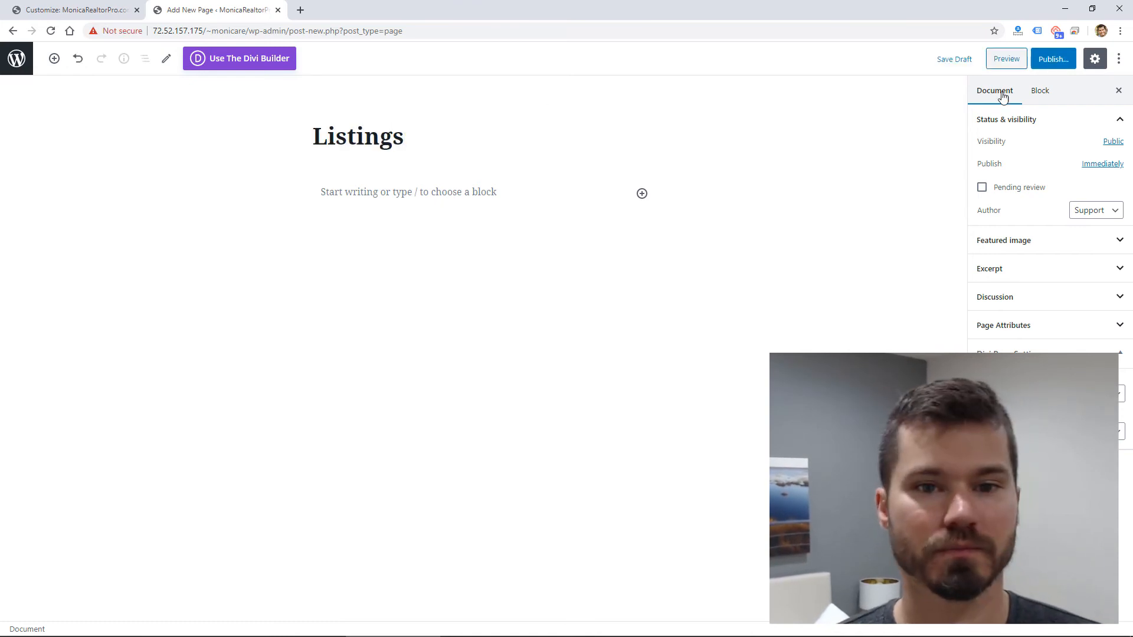
left_click(1053, 59)
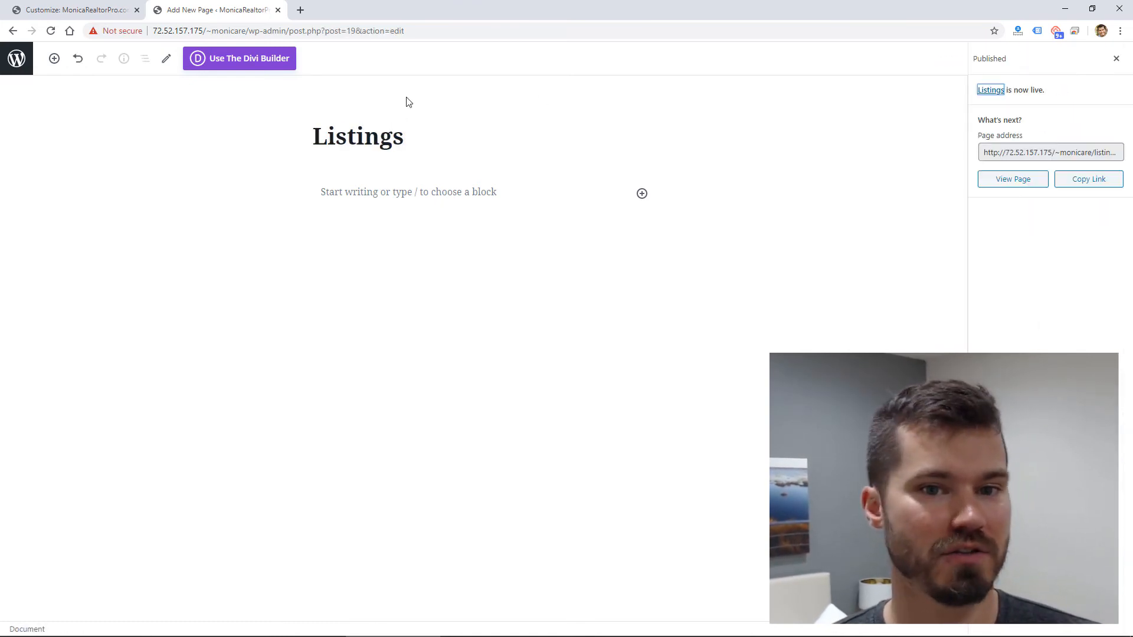
left_click(238, 59)
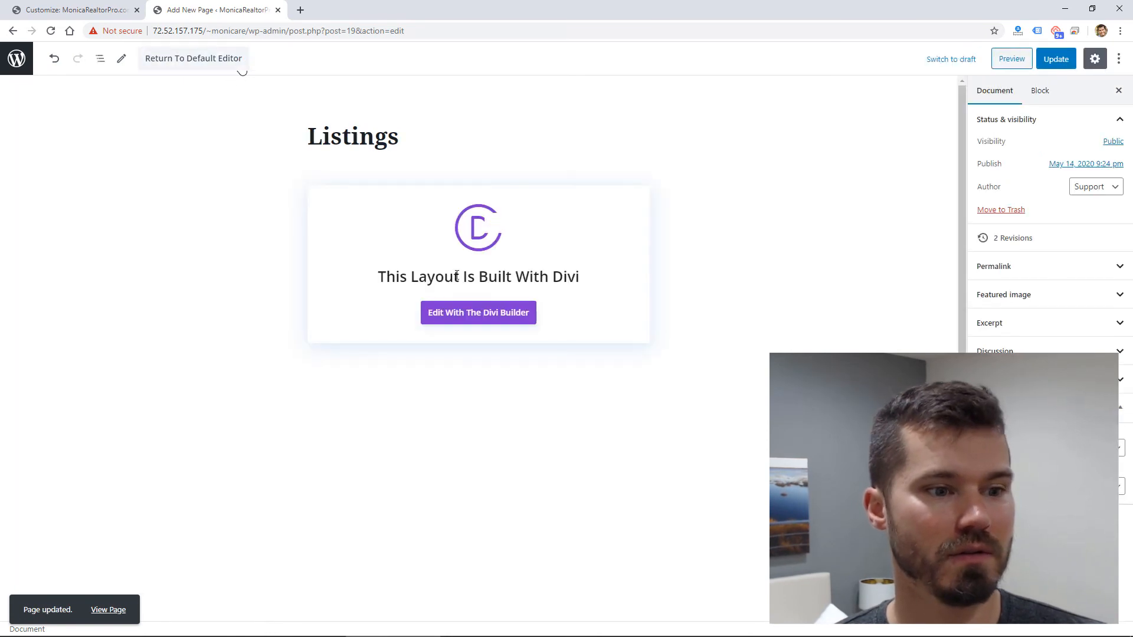
Open Listings in the Divi visual builder, view the row layout choices and dismiss them
left_click(478, 312)
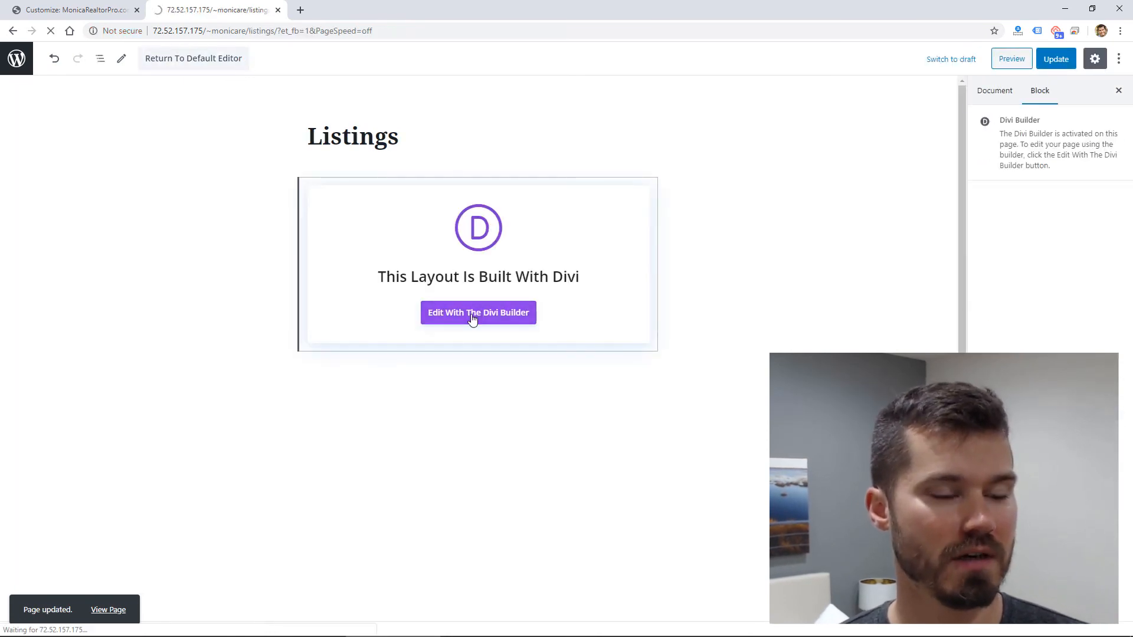
left_click(477, 311)
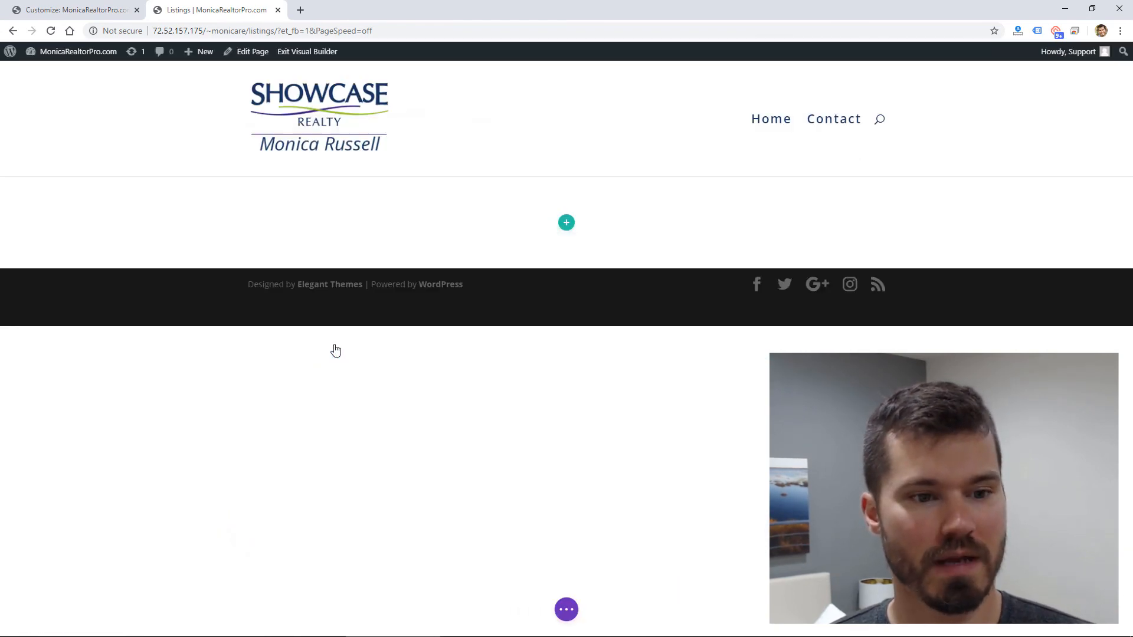
left_click(566, 223)
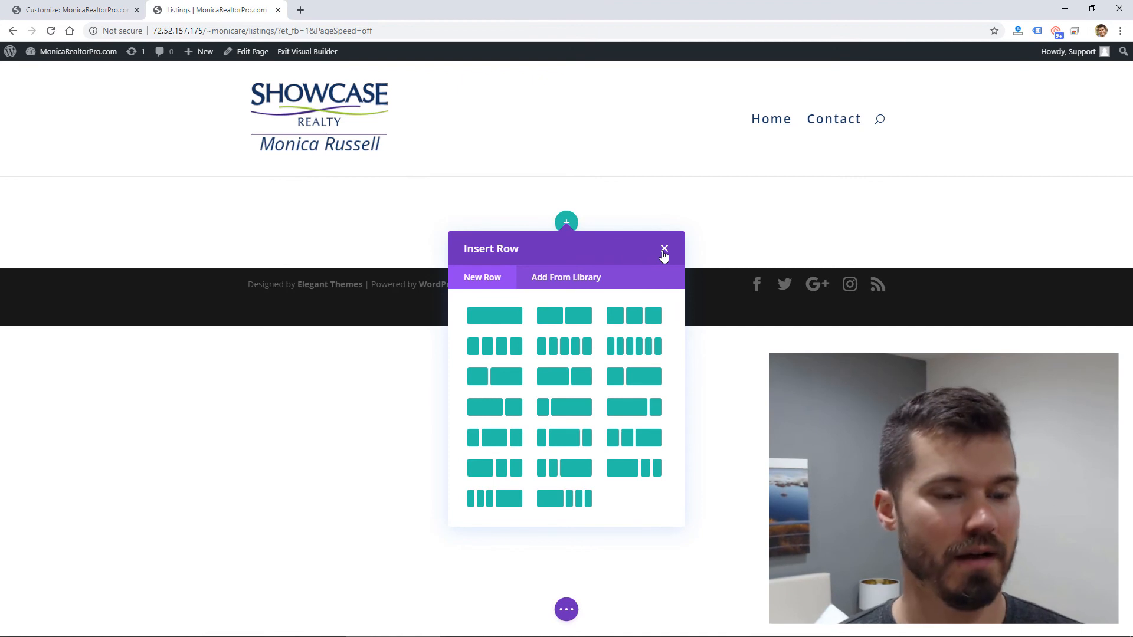
left_click(661, 249)
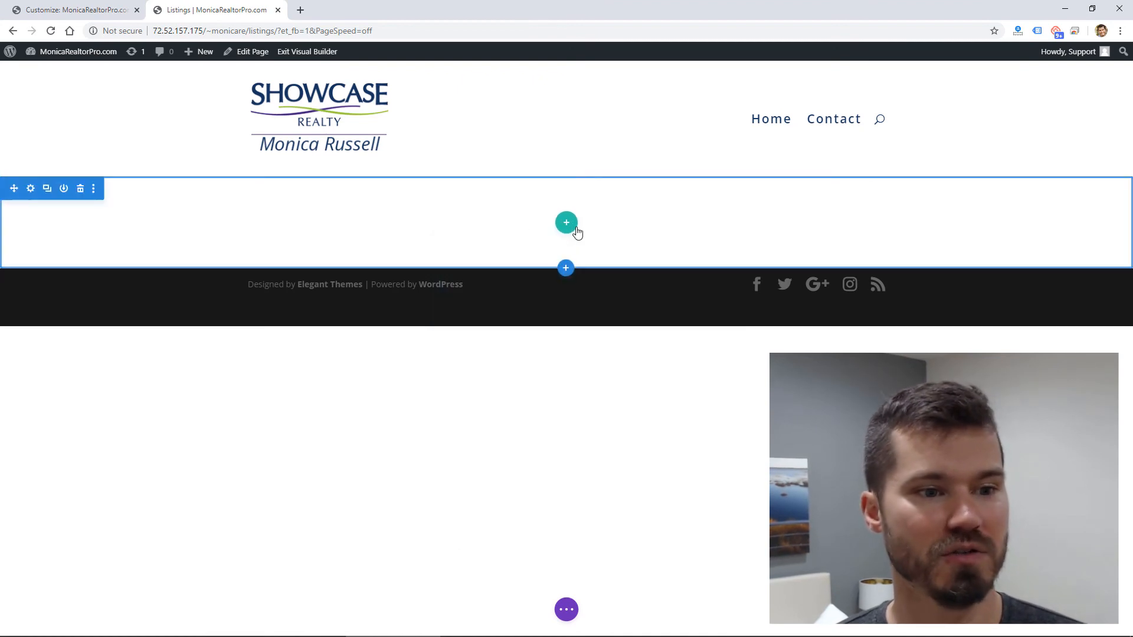